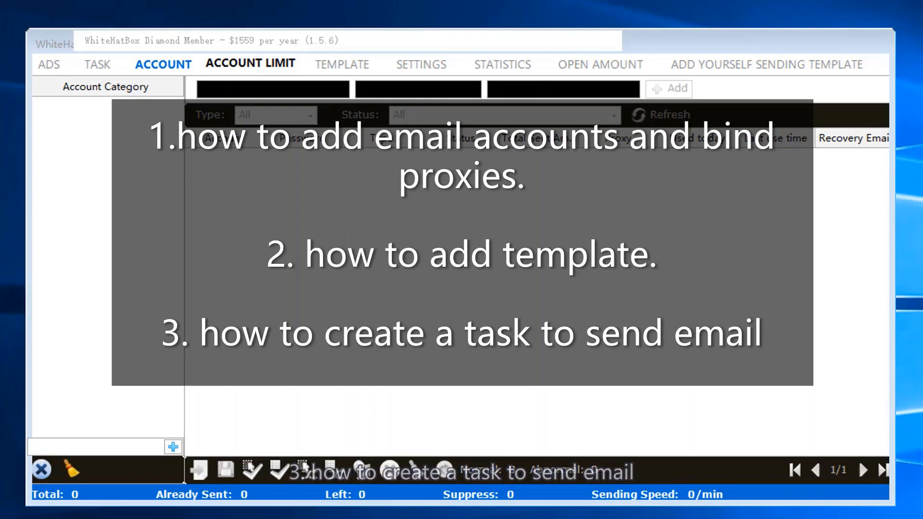
Create a new account category named 'outlook' and select it
click(64, 42)
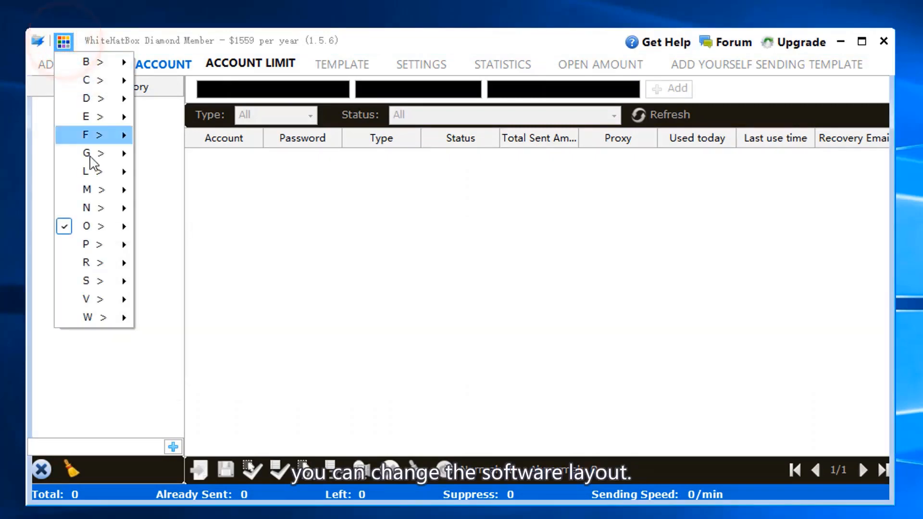
mouse_move(95, 208)
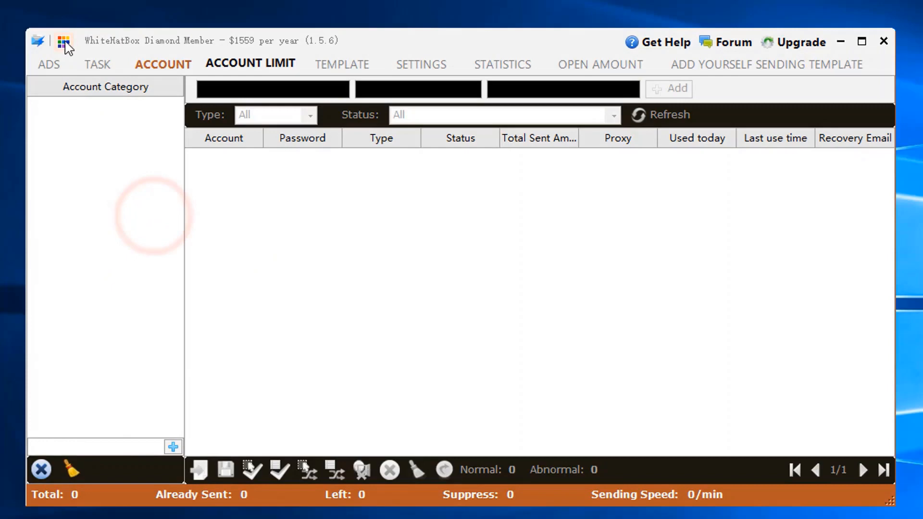
click(64, 41)
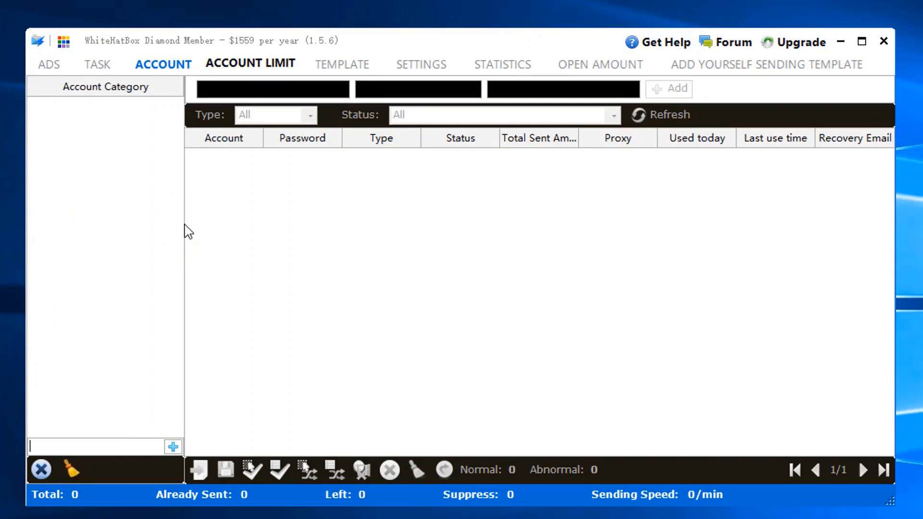
mouse_move(97, 442)
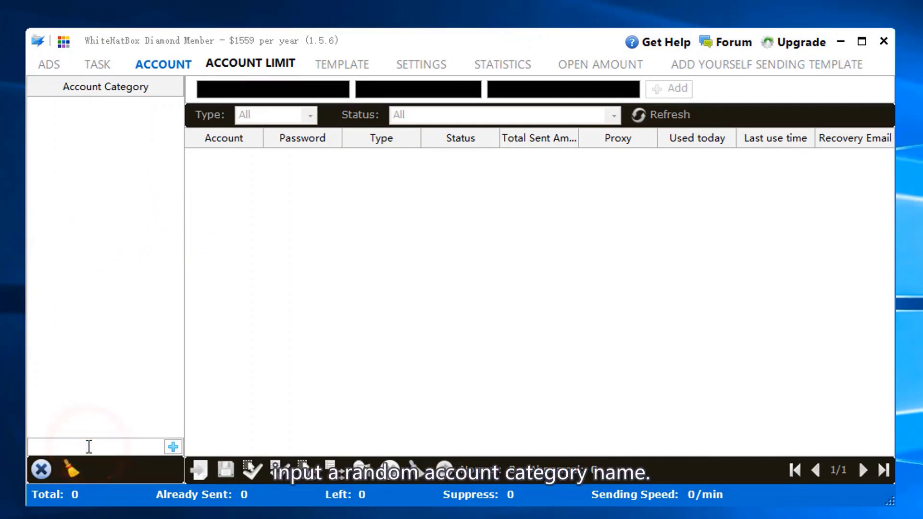
text(outllook)
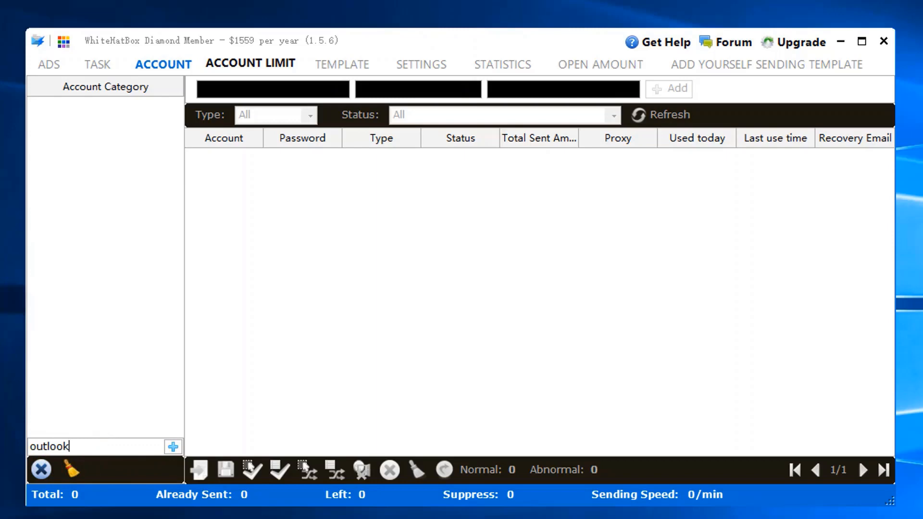
click(173, 445)
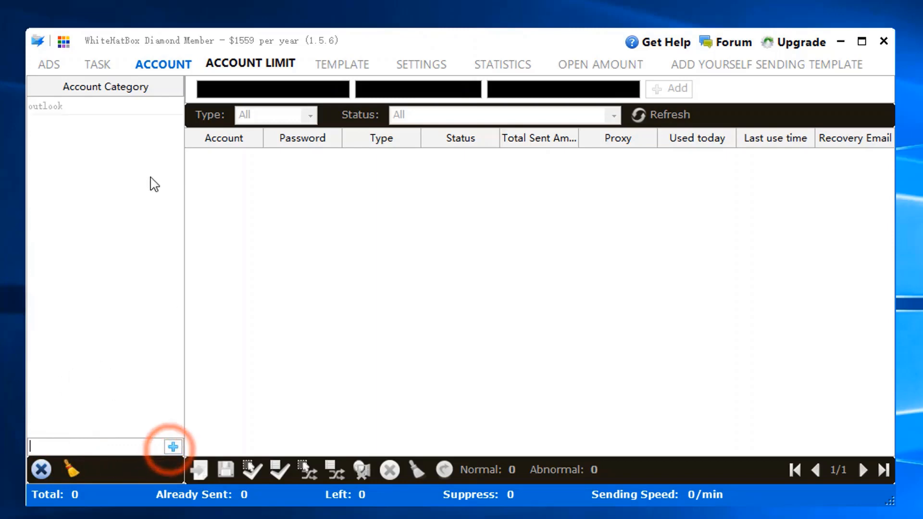
click(45, 105)
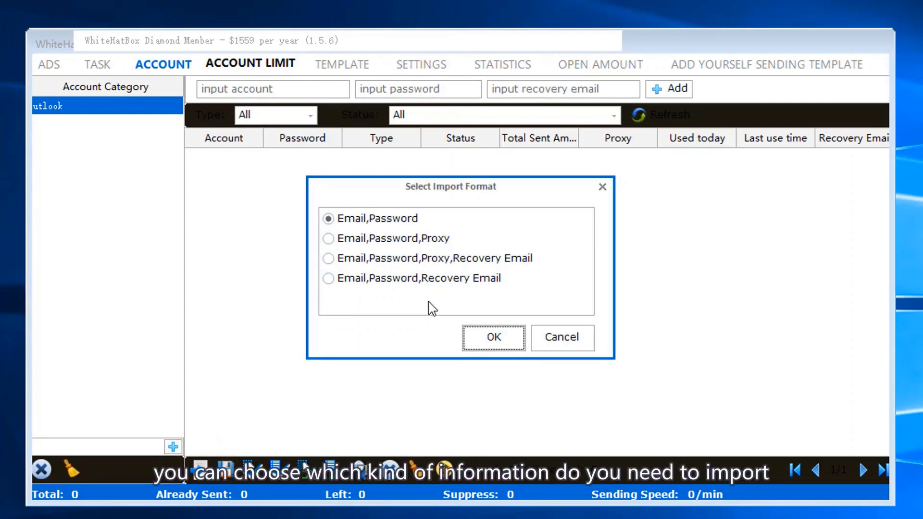
Import 'emai and password for BBMl.txt' using the Email,Password,Proxy format
click(329, 239)
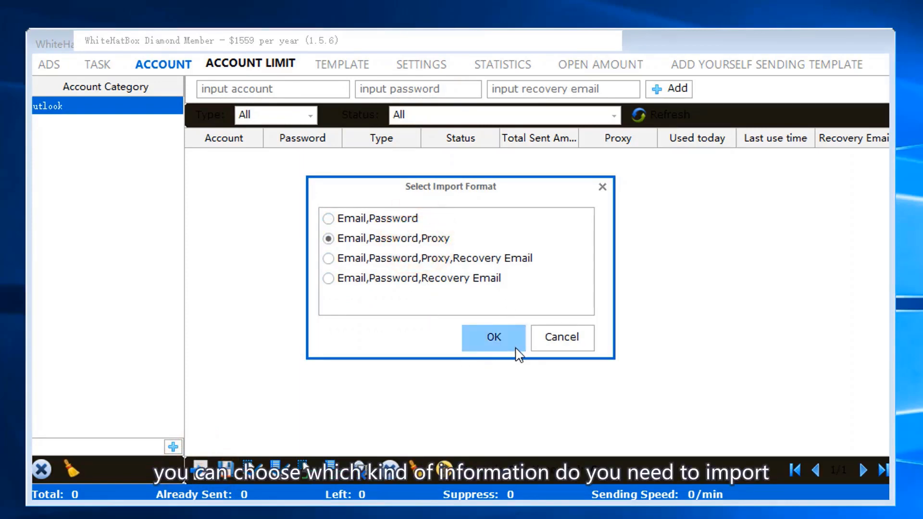
click(492, 337)
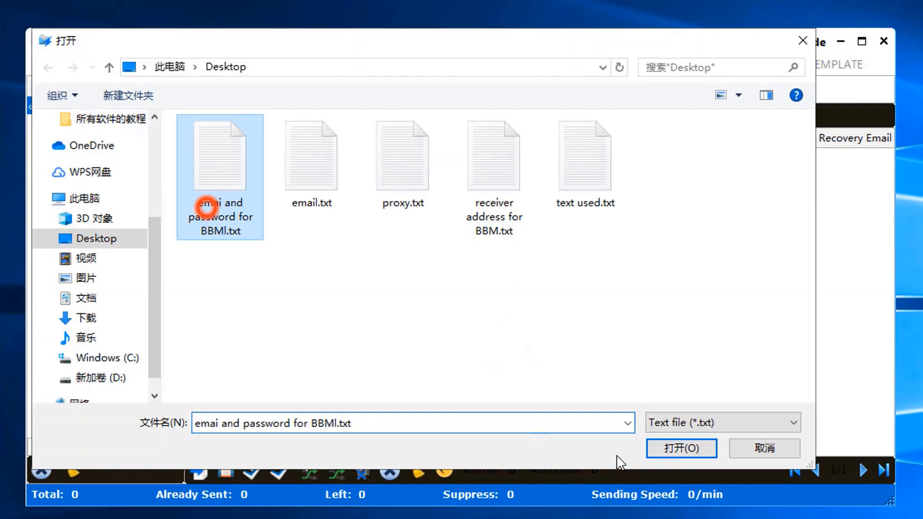
click(680, 448)
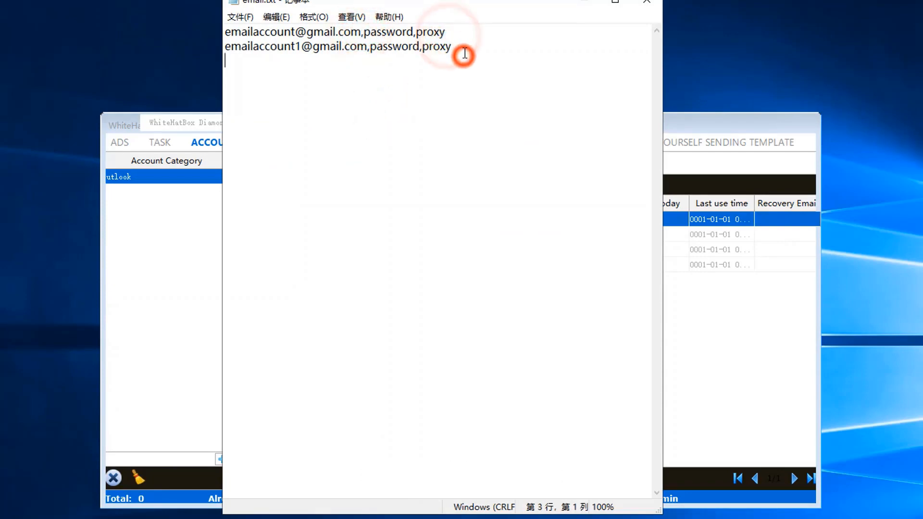
Add the line '146.120.229.223:5432:username:password' to email.txt and highlight its IP and port
key(enter)
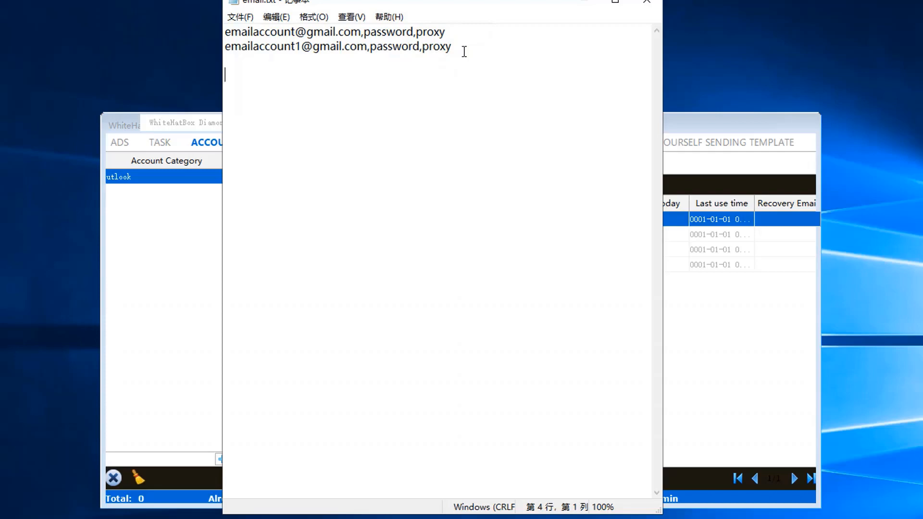
click(452, 47)
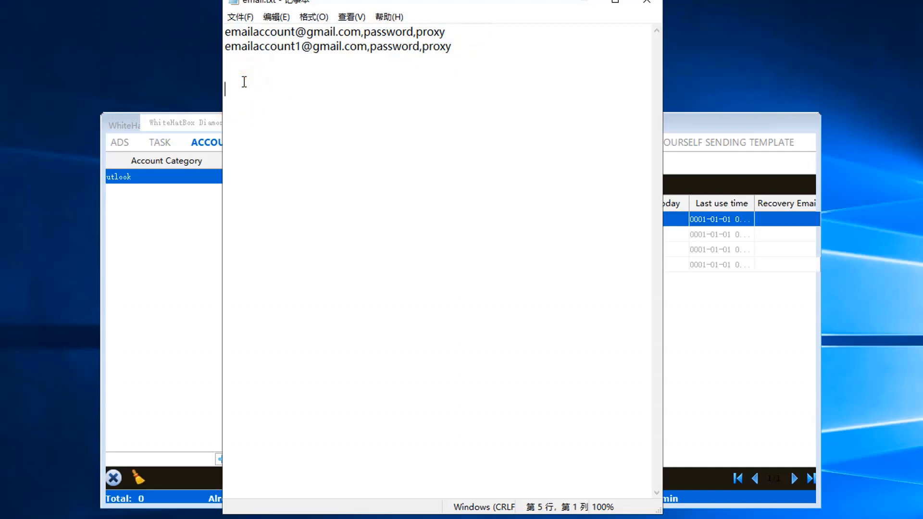
text(146.120.229.223:5432:username:password)
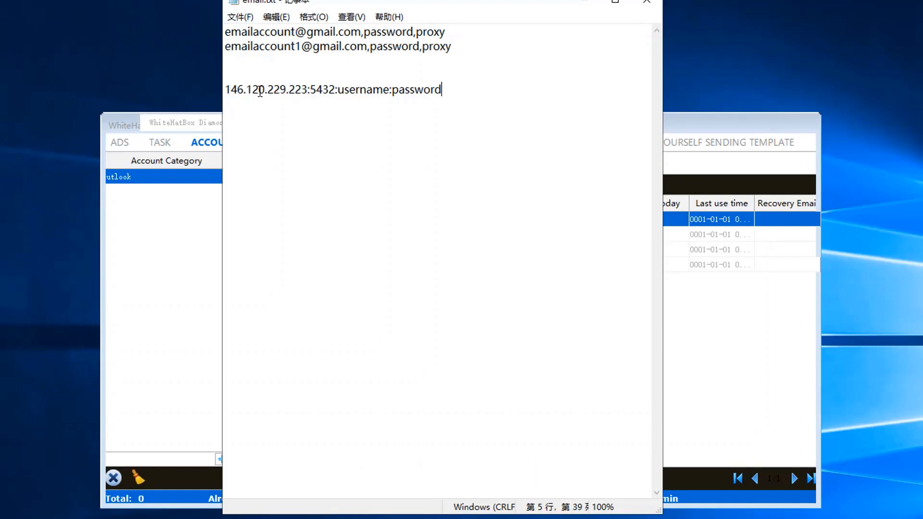
double_click(264, 89)
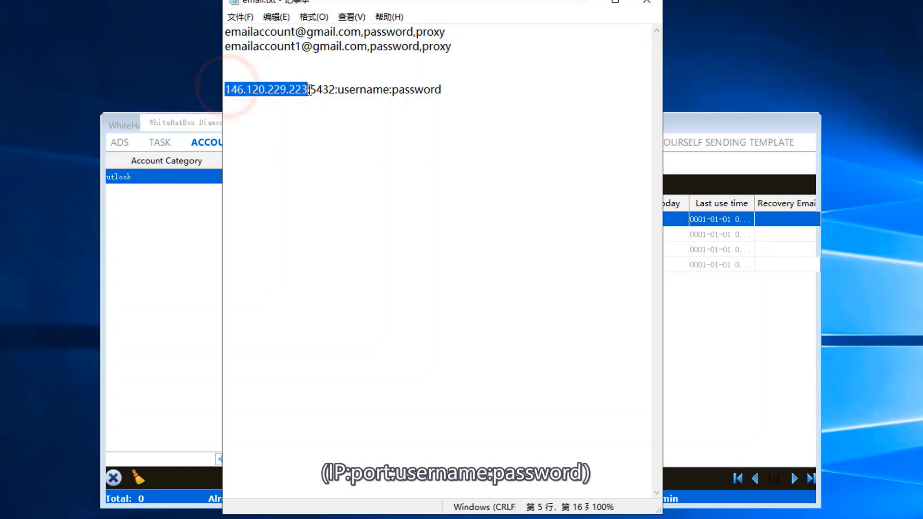
double_click(322, 89)
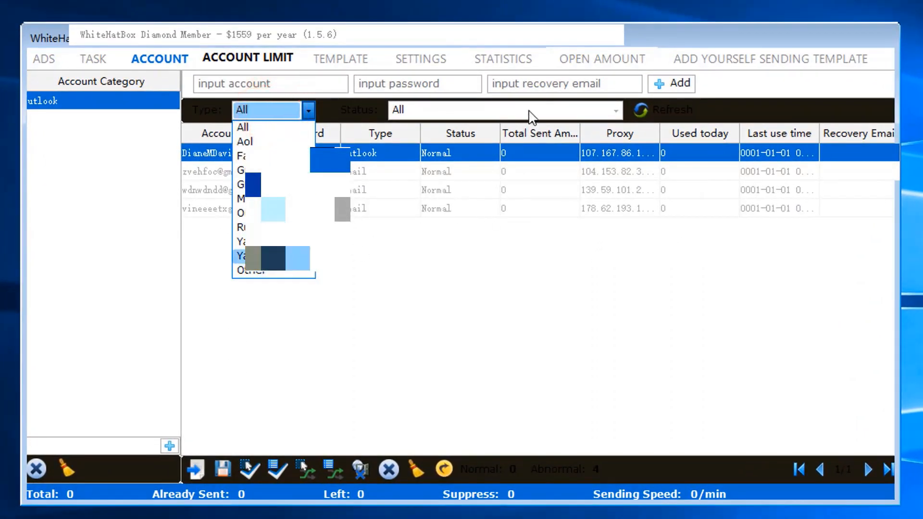
Keep the status filter on All and unbind proxies from all four accounts
click(616, 110)
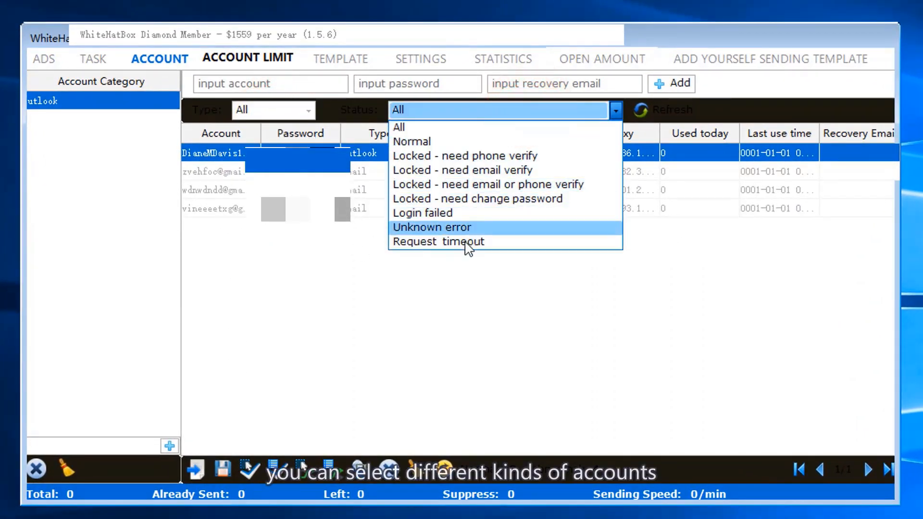
click(398, 127)
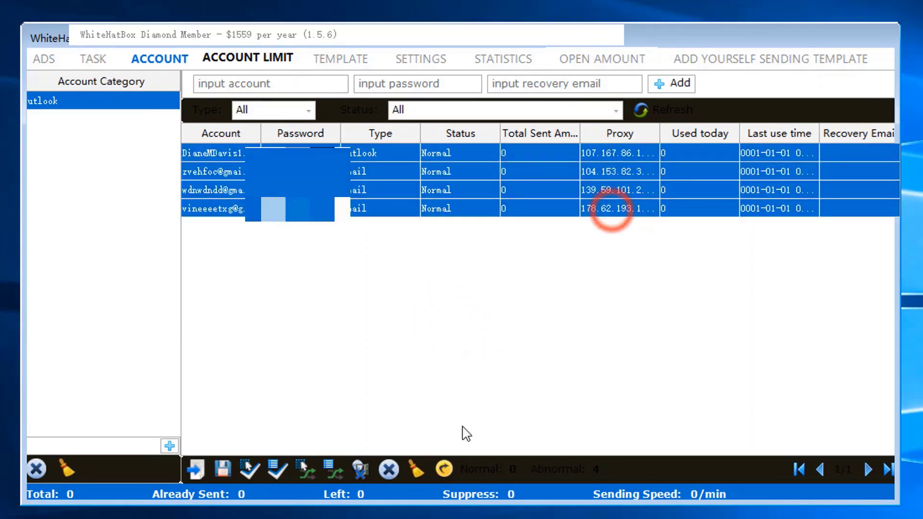
click(361, 469)
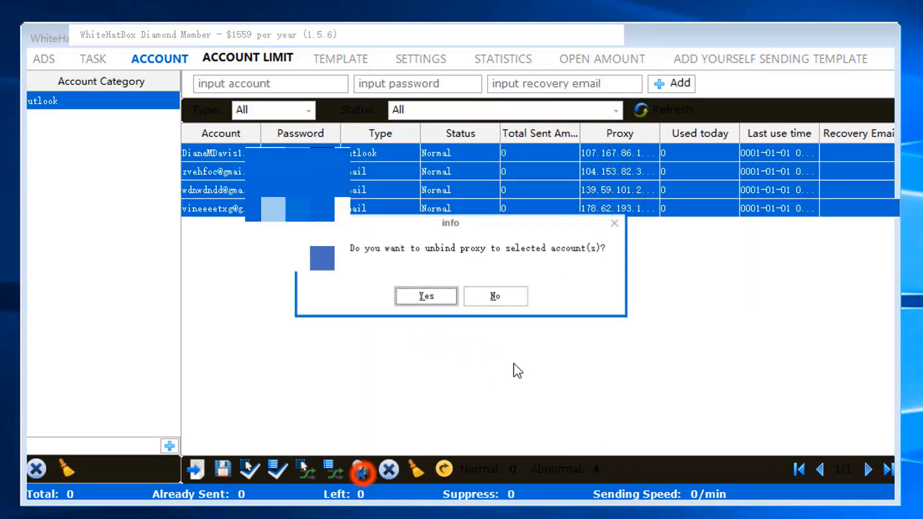
click(424, 296)
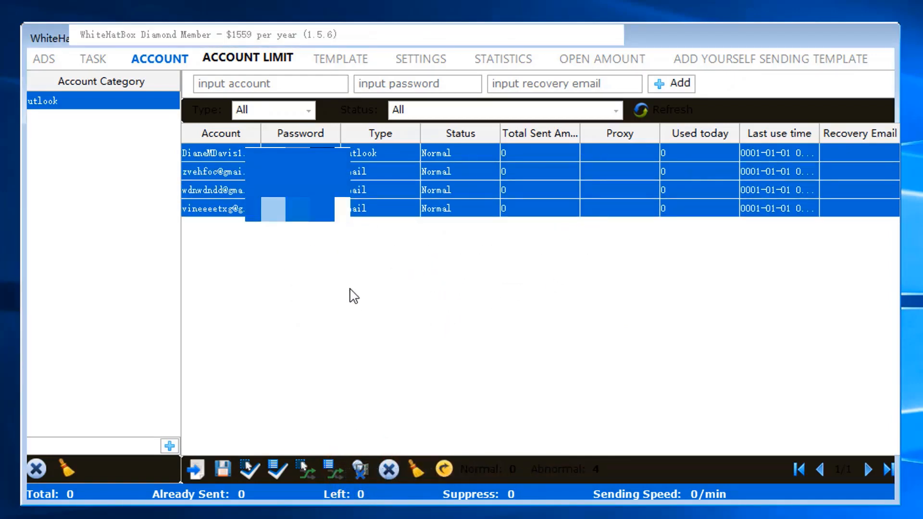
click(420, 58)
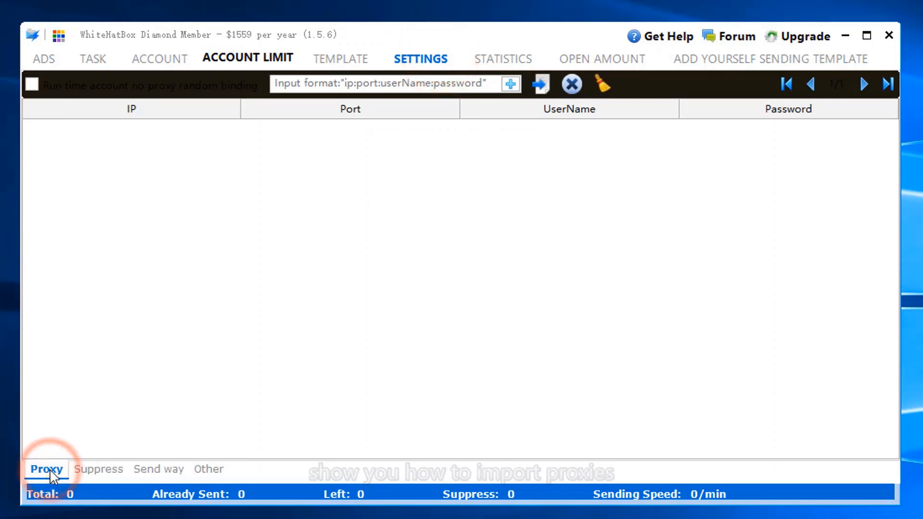
mouse_move(317, 106)
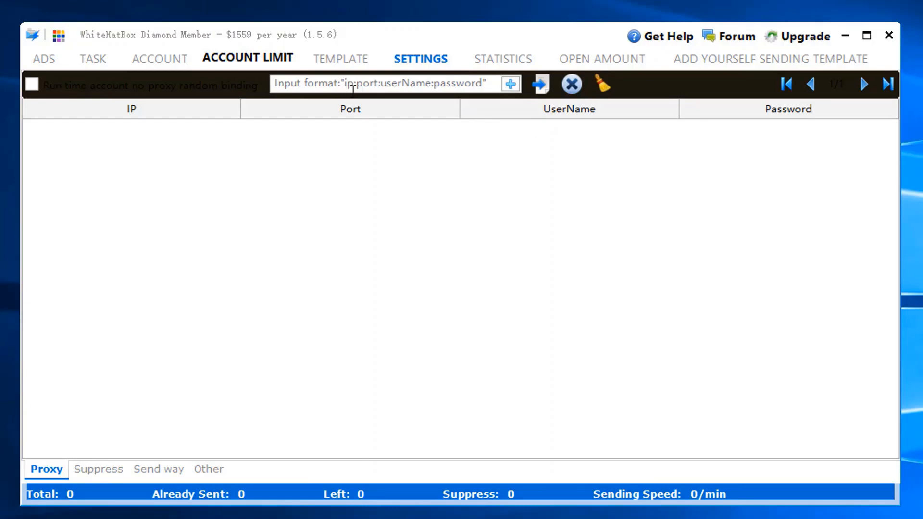
mouse_move(539, 83)
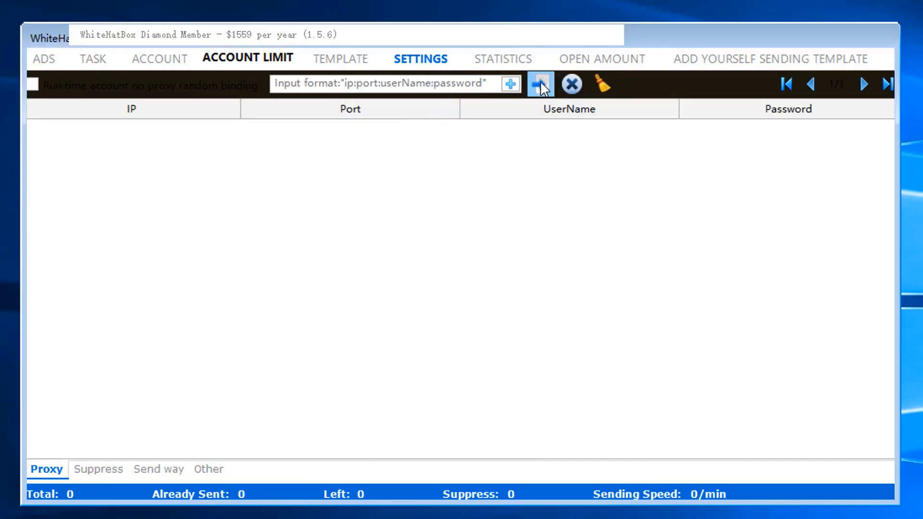
Import proxy.txt from the Desktop into the proxy settings list
click(539, 84)
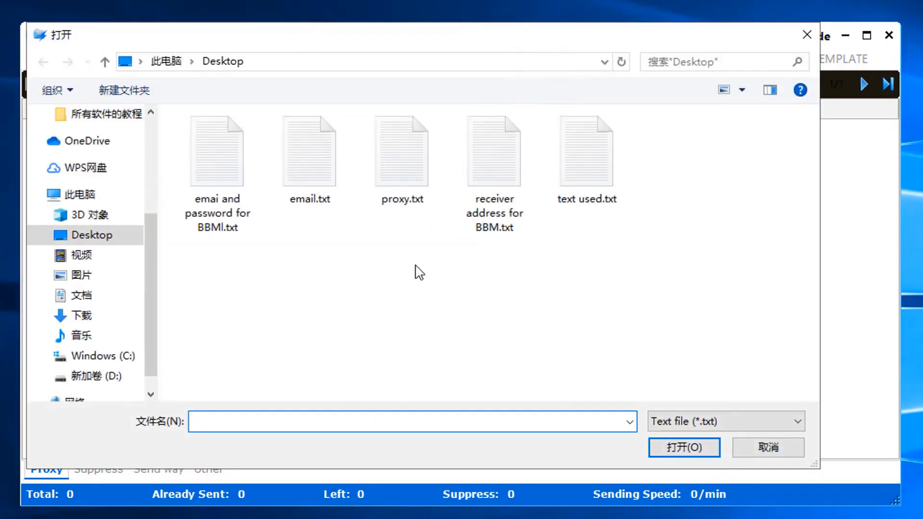
click(401, 150)
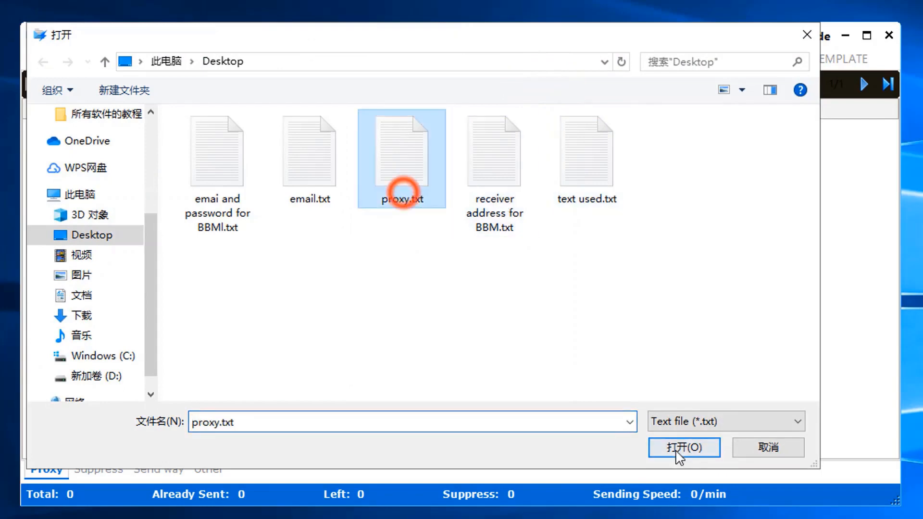
click(682, 448)
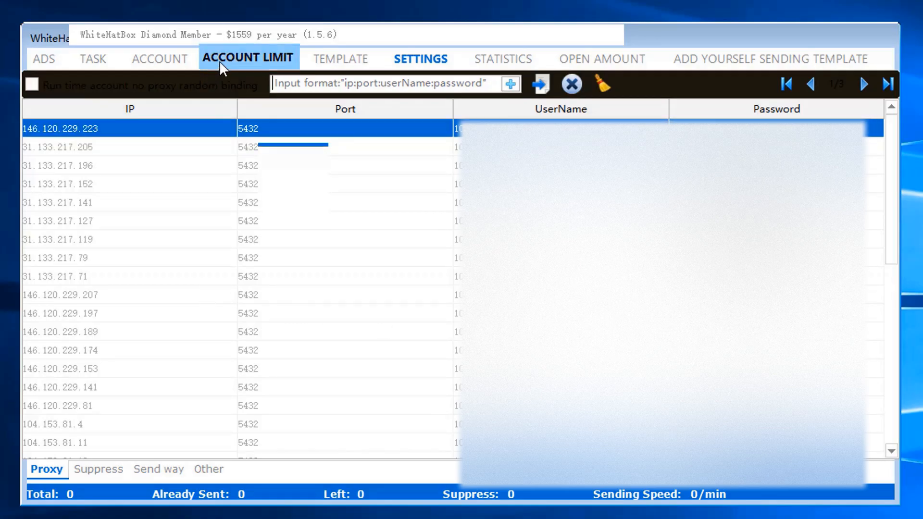
click(159, 58)
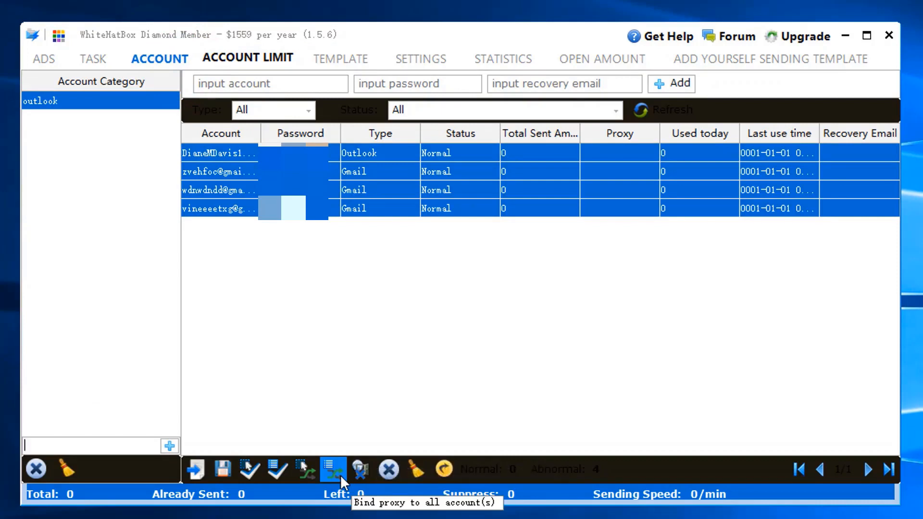
Bind the imported proxies to all four outlook accounts, confirming with Yes
click(333, 469)
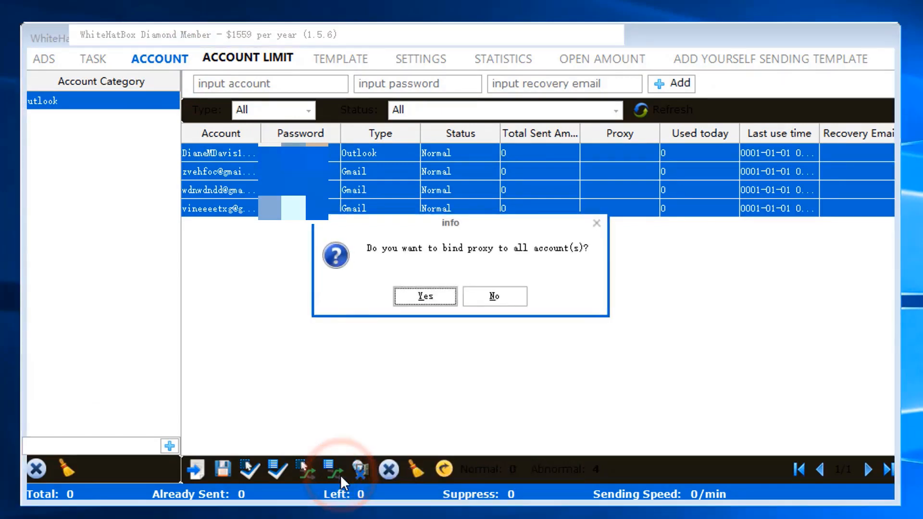
click(424, 296)
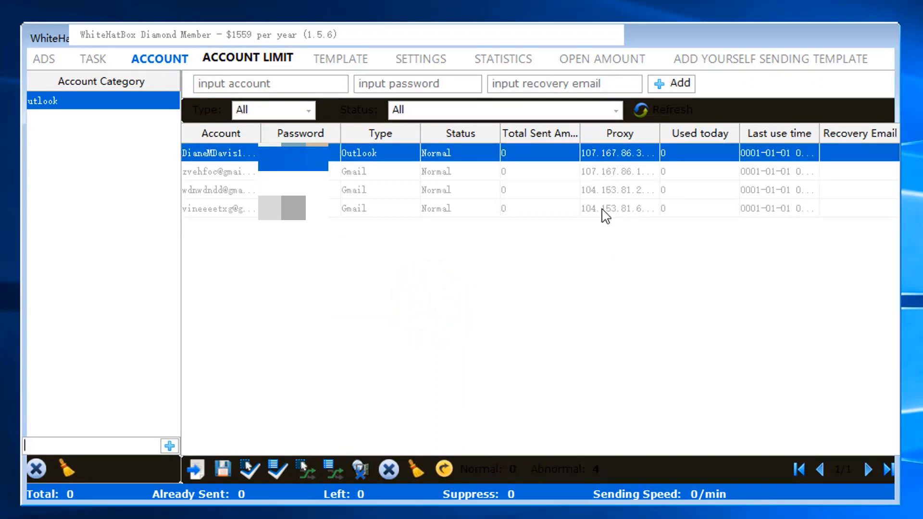
click(219, 208)
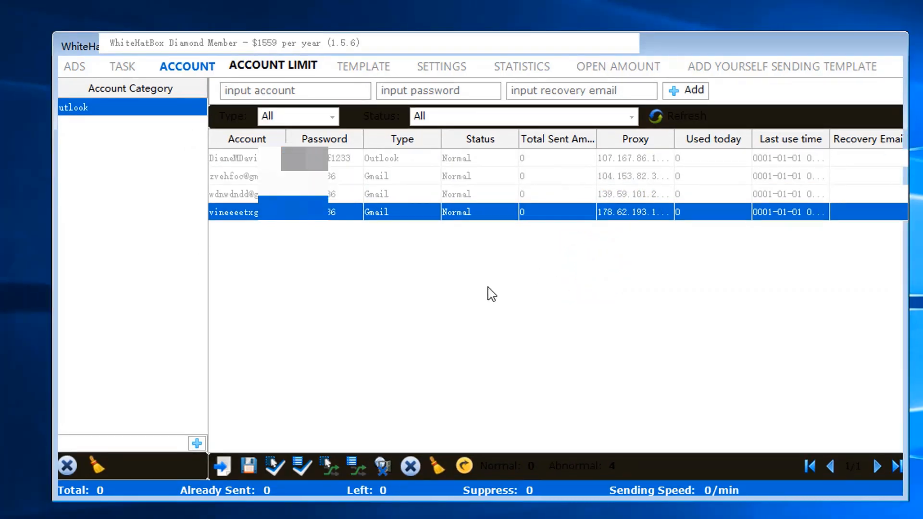
click(273, 66)
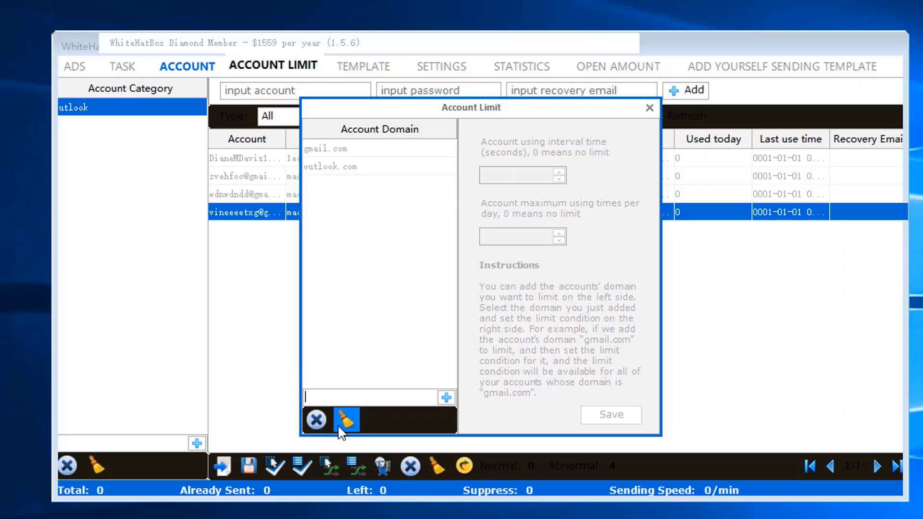
mouse_move(446, 398)
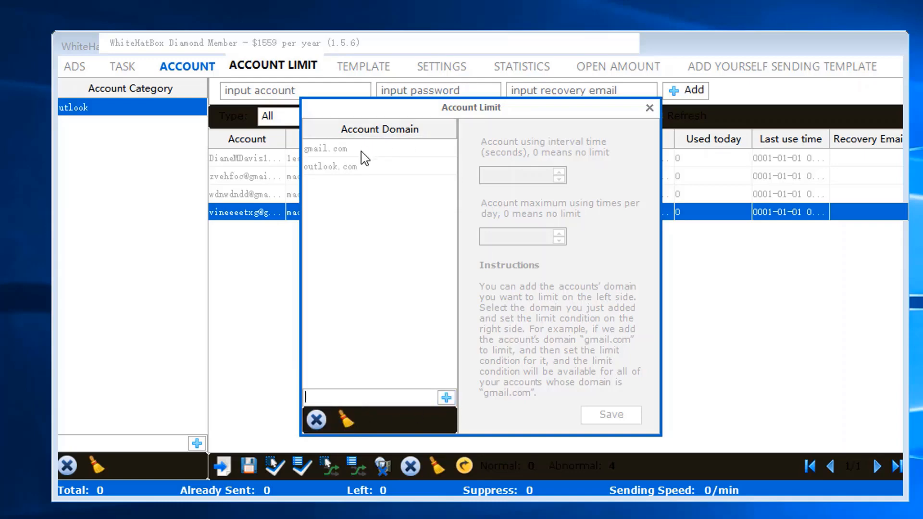
click(325, 148)
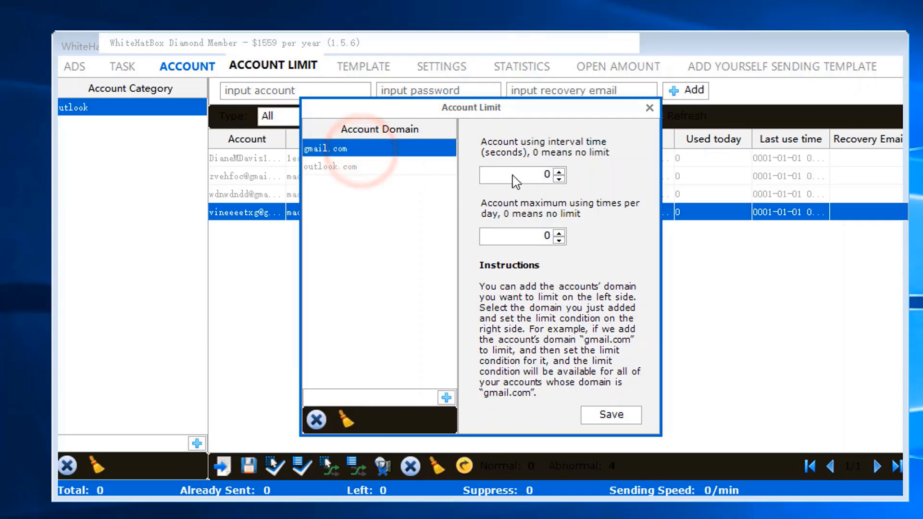
mouse_move(582, 153)
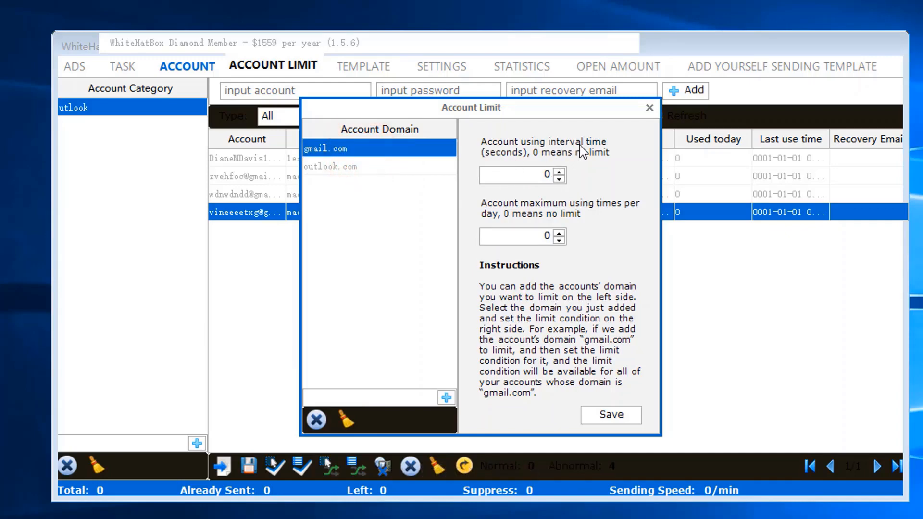
mouse_move(618, 213)
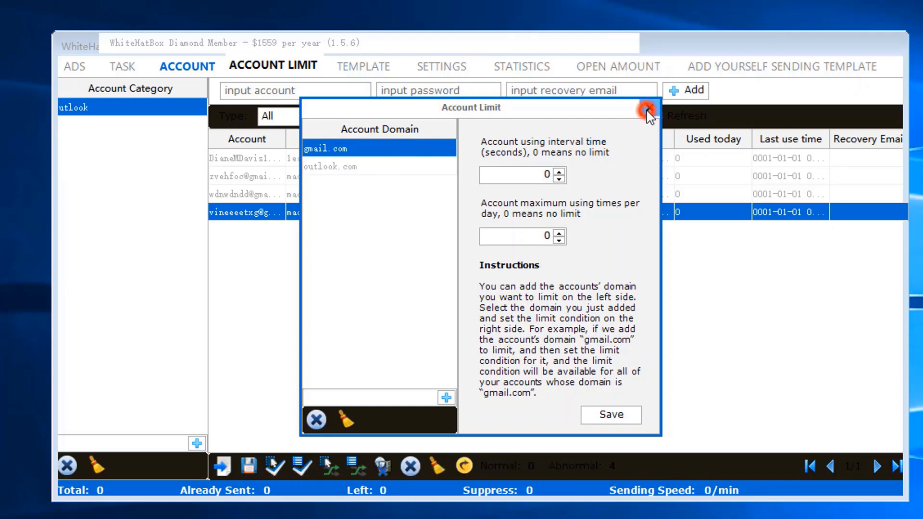
click(646, 112)
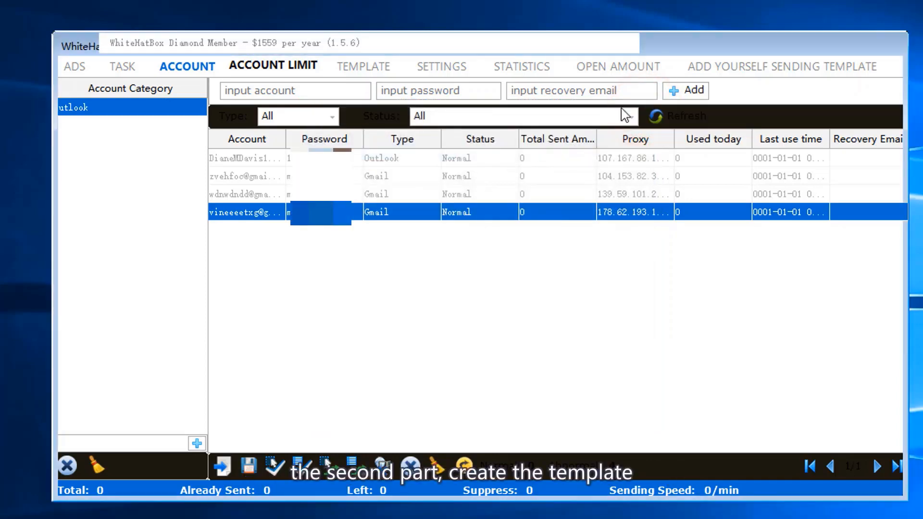
mouse_move(363, 67)
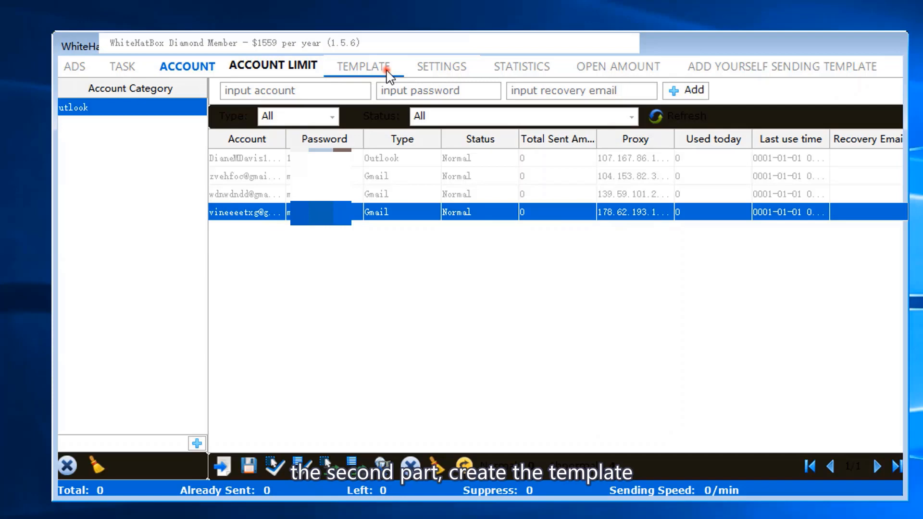
Create an HTML template with subject 'whitehatbox' and body 'Hi, This is whitehatbox team.'
click(364, 65)
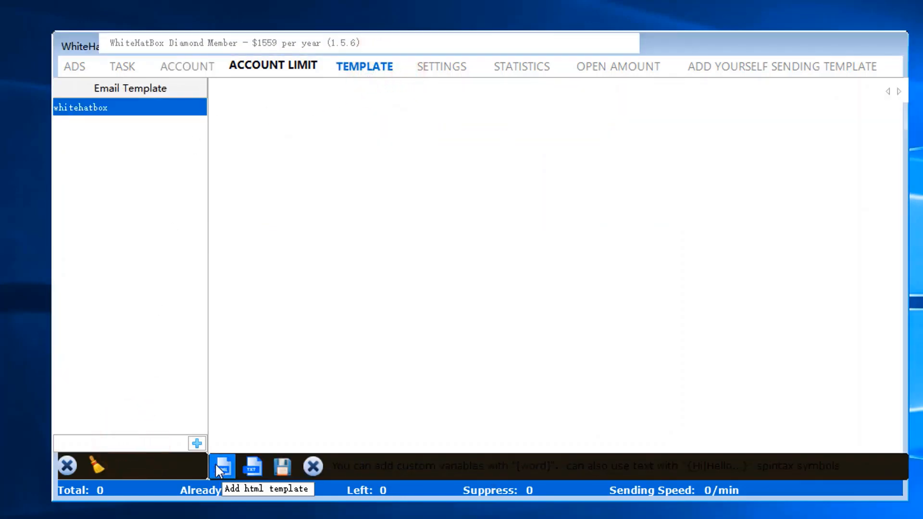
click(221, 466)
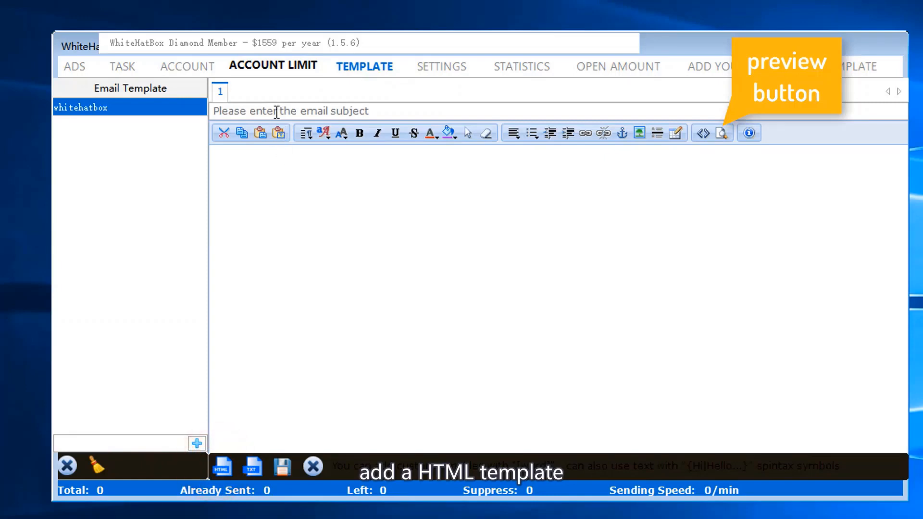
text(white)
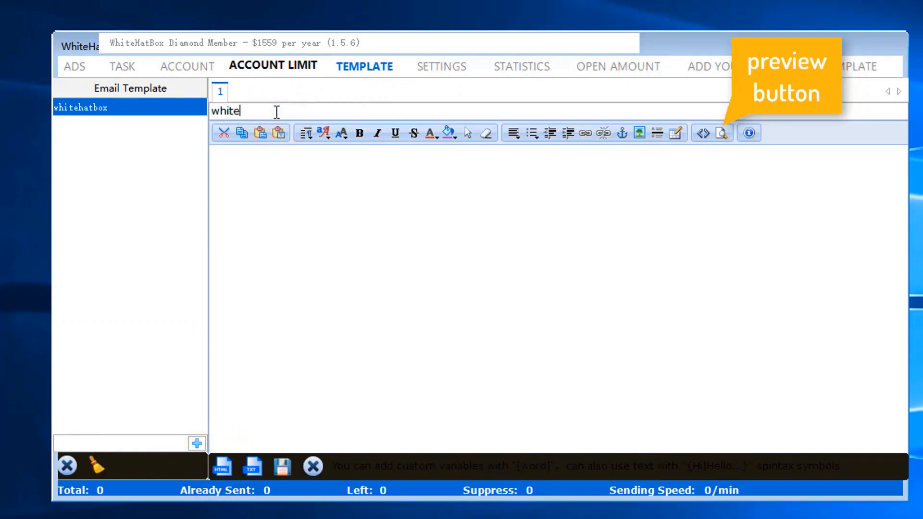
text(hatbox)
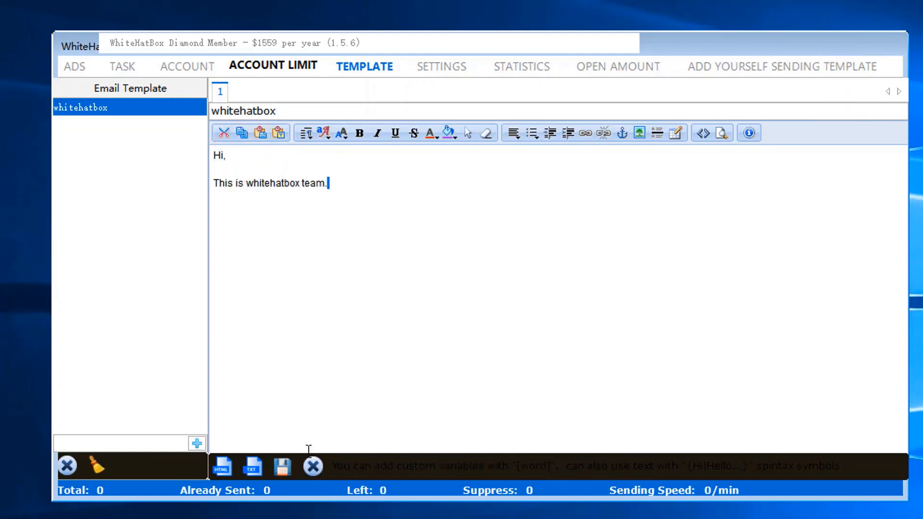
click(281, 467)
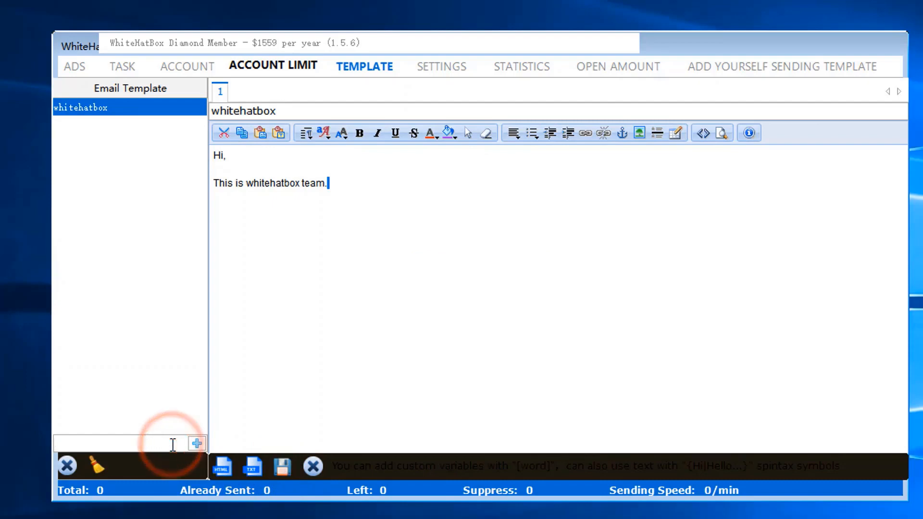
Add and save a template 'hi' reading 'This is blackbulkmail tutorial.'
click(197, 443)
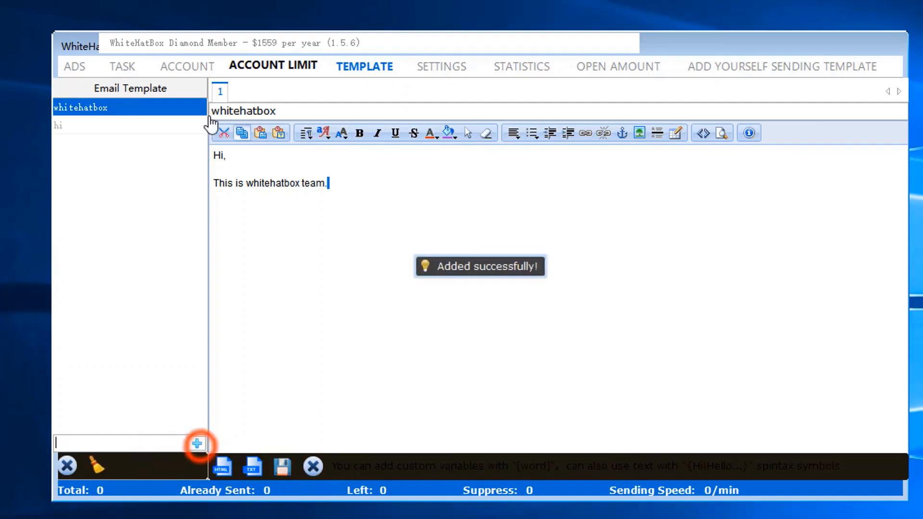
click(58, 125)
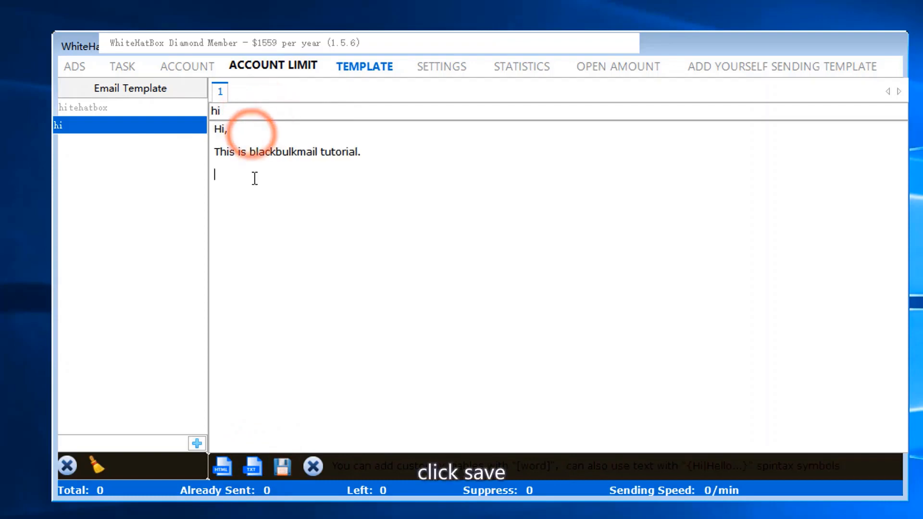
click(282, 466)
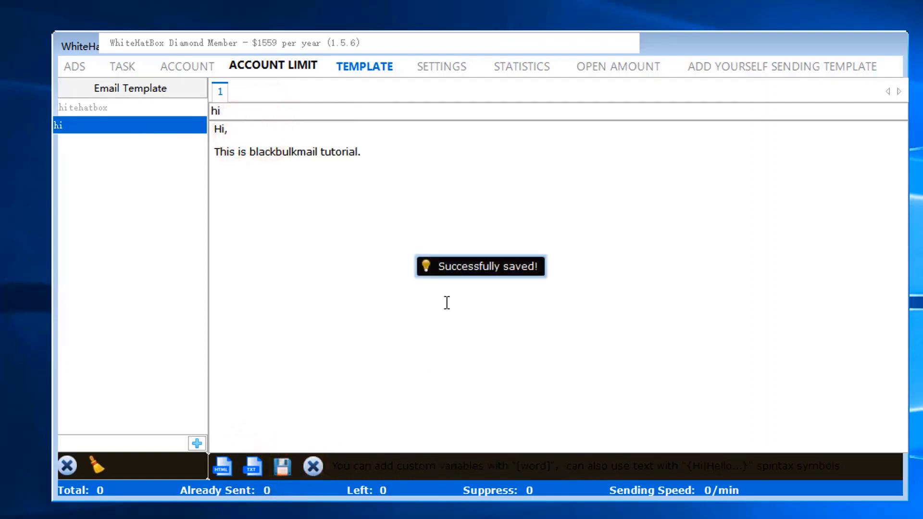
click(79, 107)
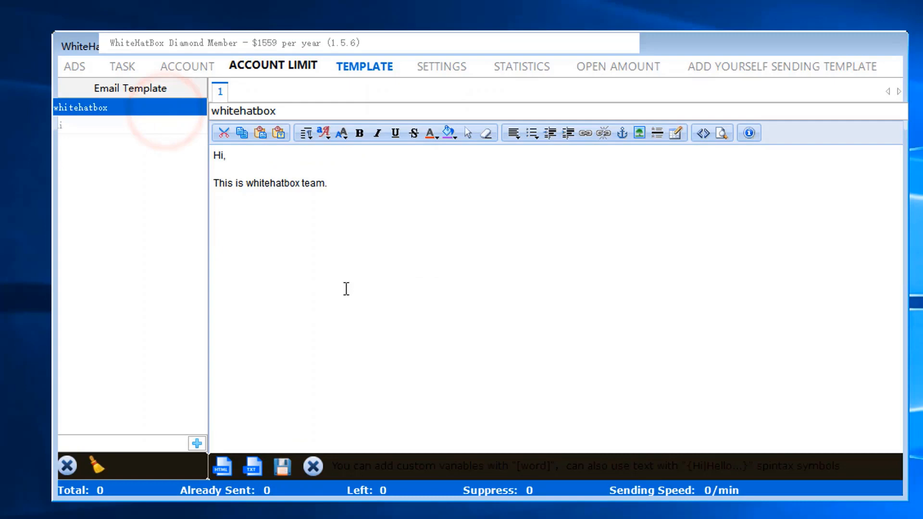
click(122, 66)
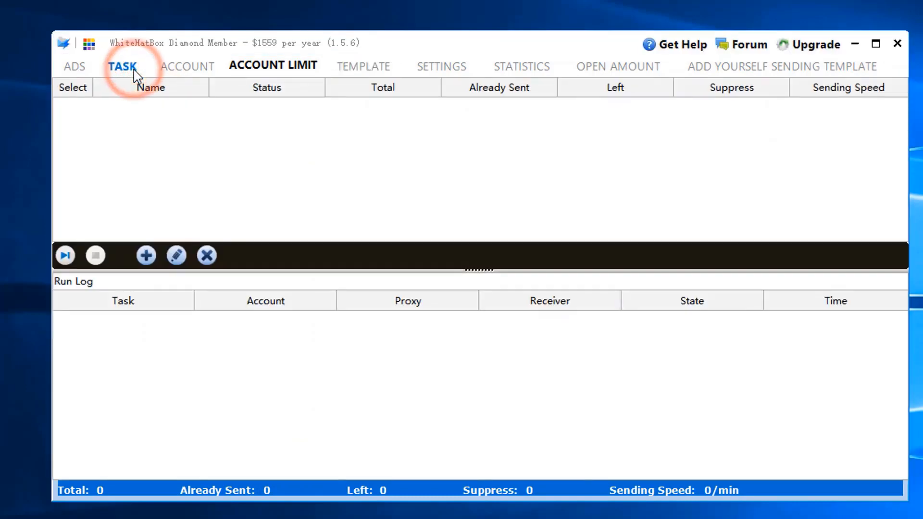
mouse_move(146, 255)
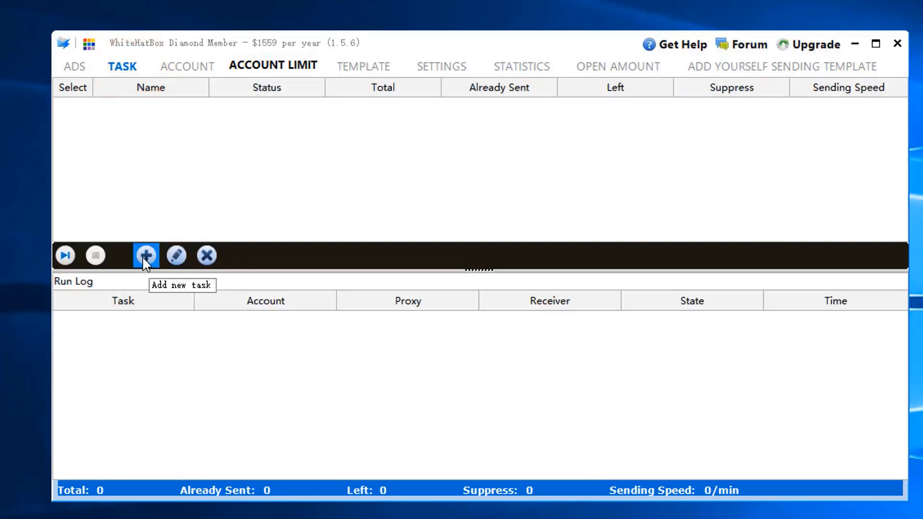
mouse_move(296, 232)
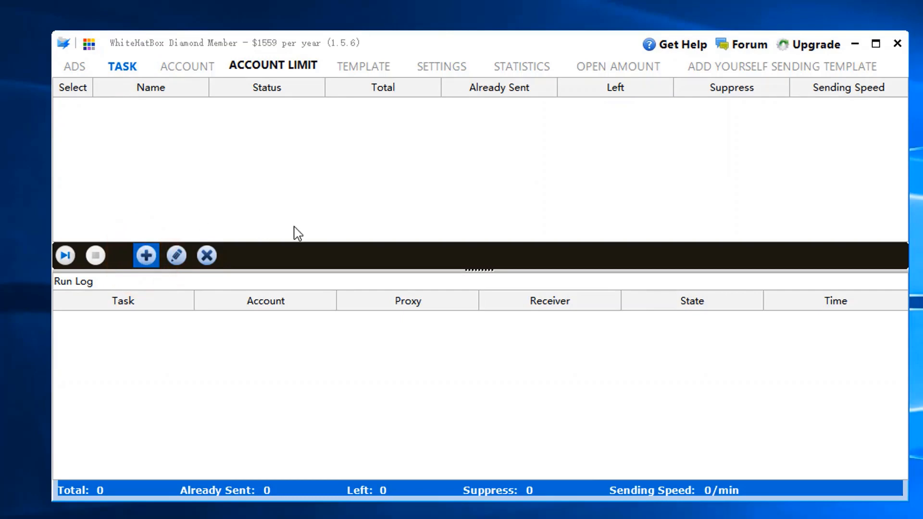
Create task 'send whitehatbox email' with the outlook accounts and a template
click(145, 256)
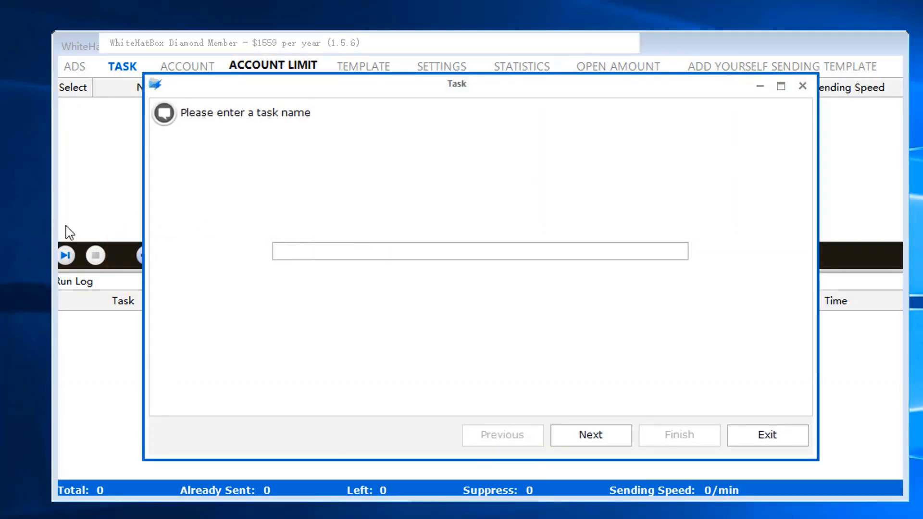
text(send whitehatbox email)
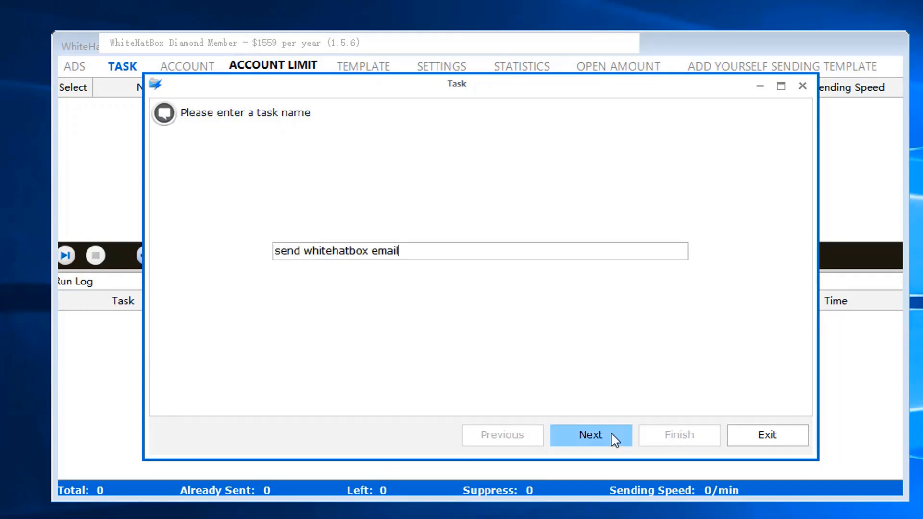
click(590, 435)
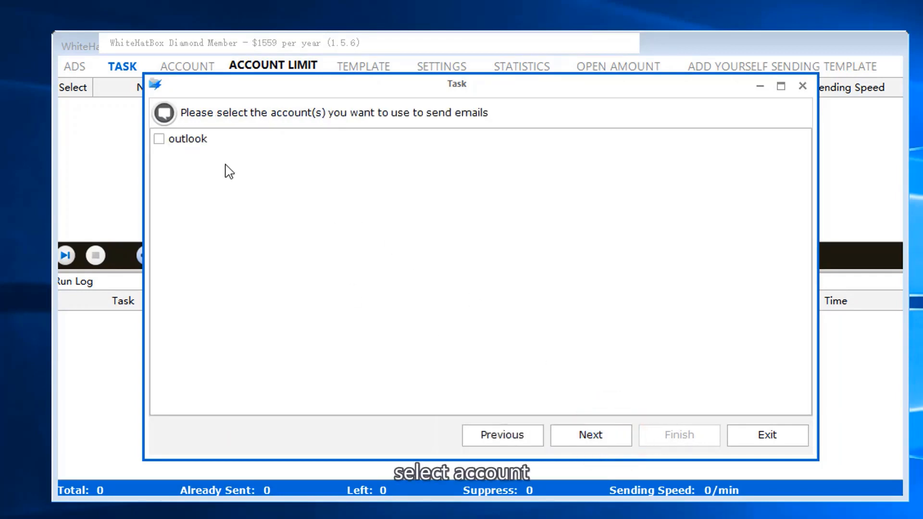
click(590, 435)
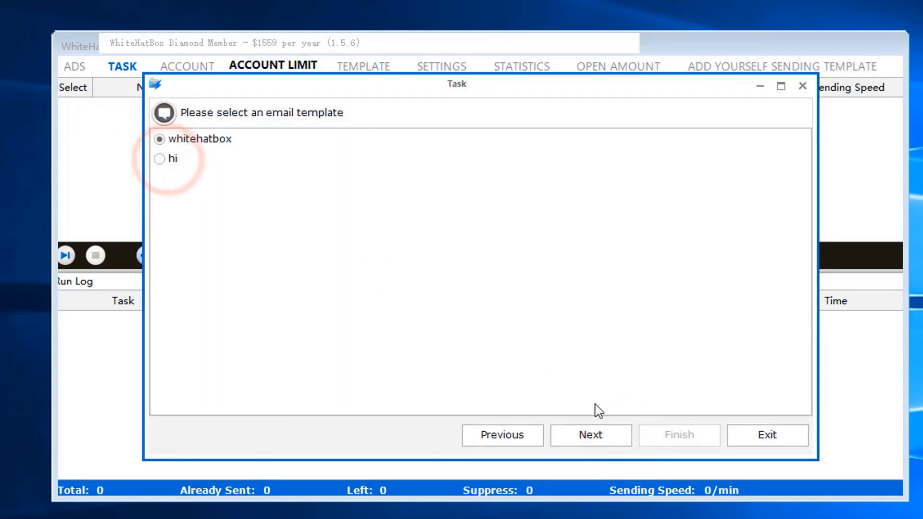
click(589, 435)
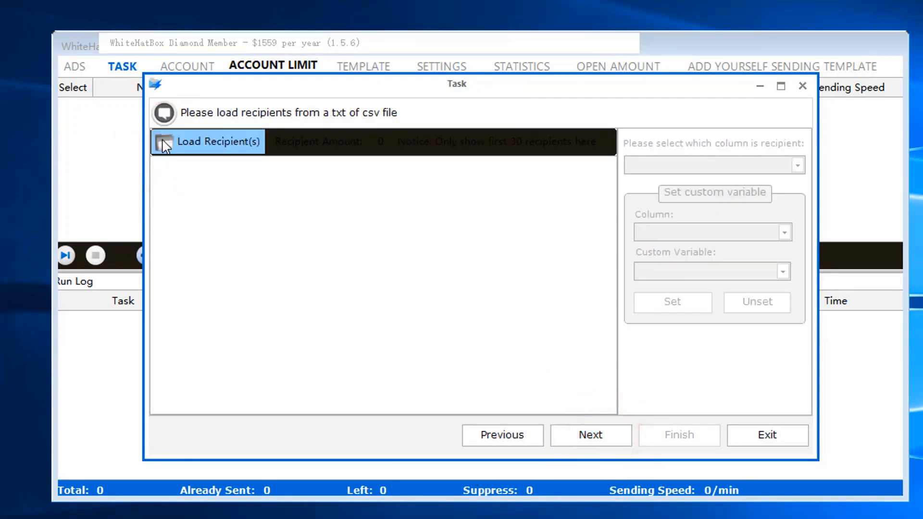
Load ten recipients from the Desktop receiver file and advance to send settings
click(222, 141)
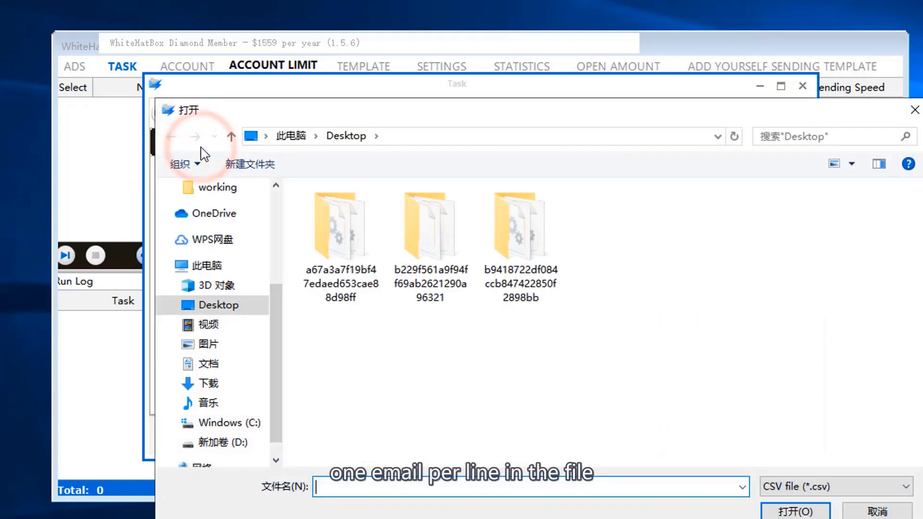
click(833, 486)
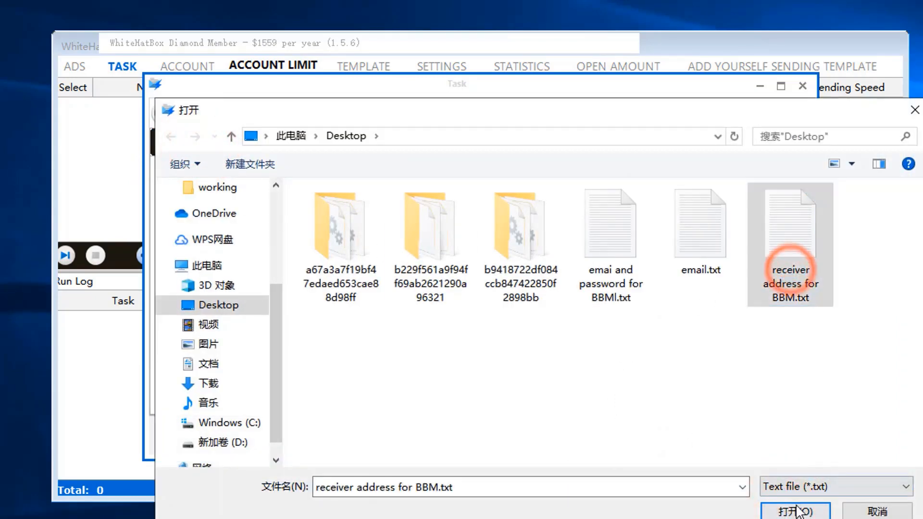
click(791, 509)
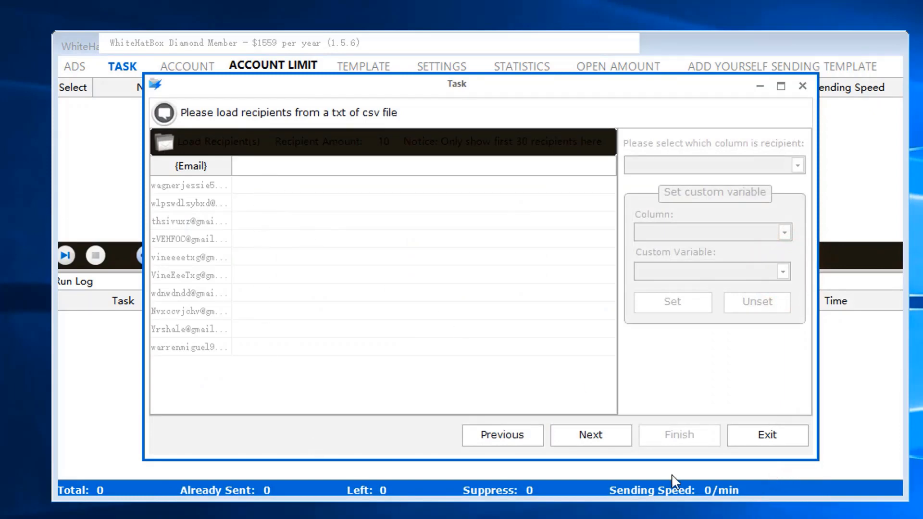
click(590, 435)
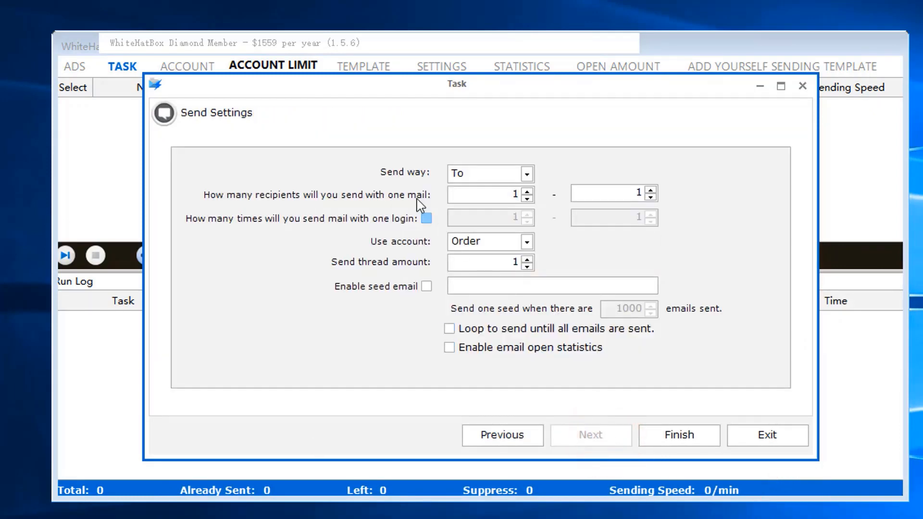
Keep To delivery with one recipient per mail and enable the per-login sending limit
click(527, 173)
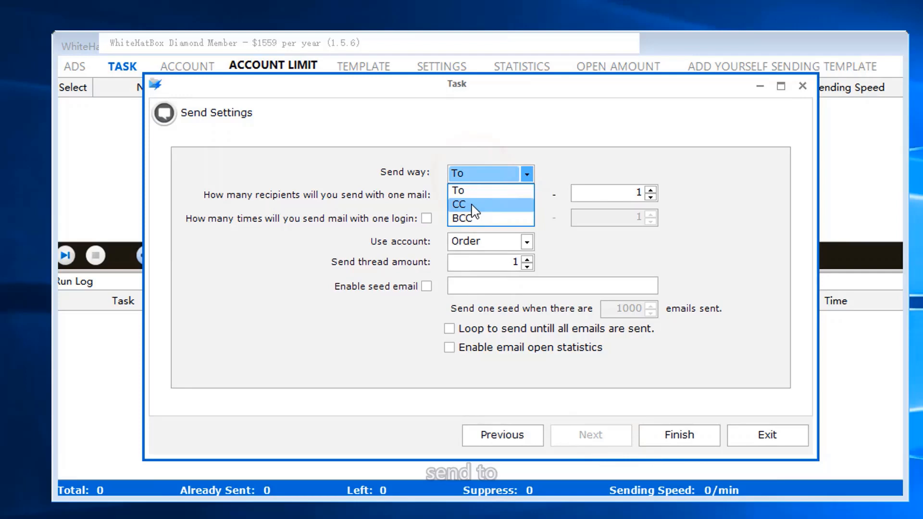
click(458, 190)
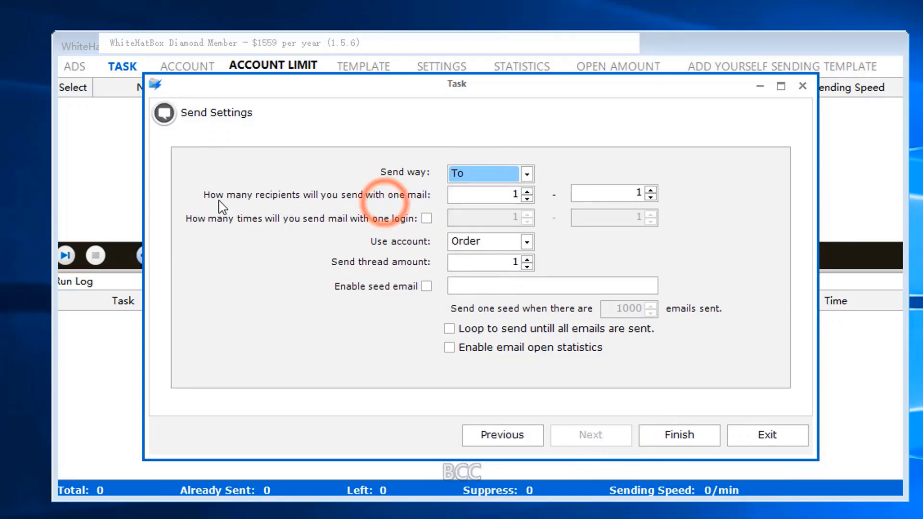
mouse_move(476, 204)
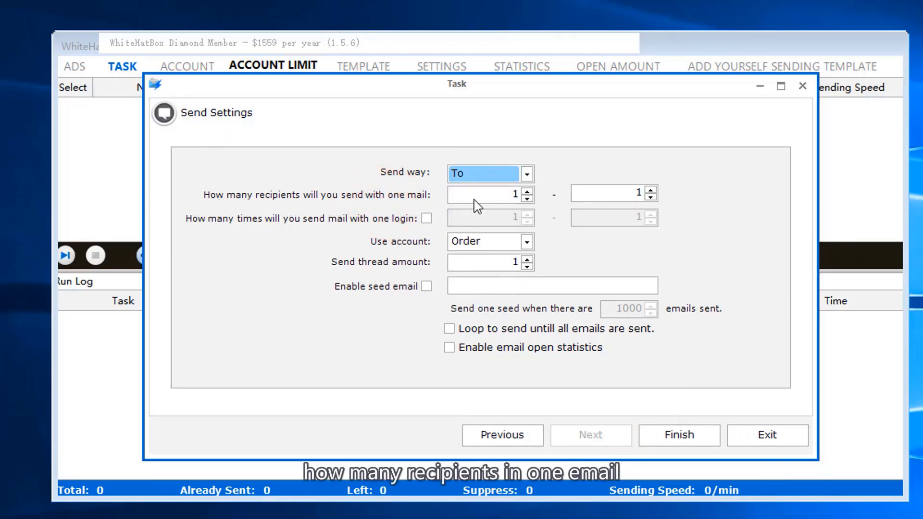
mouse_move(458, 197)
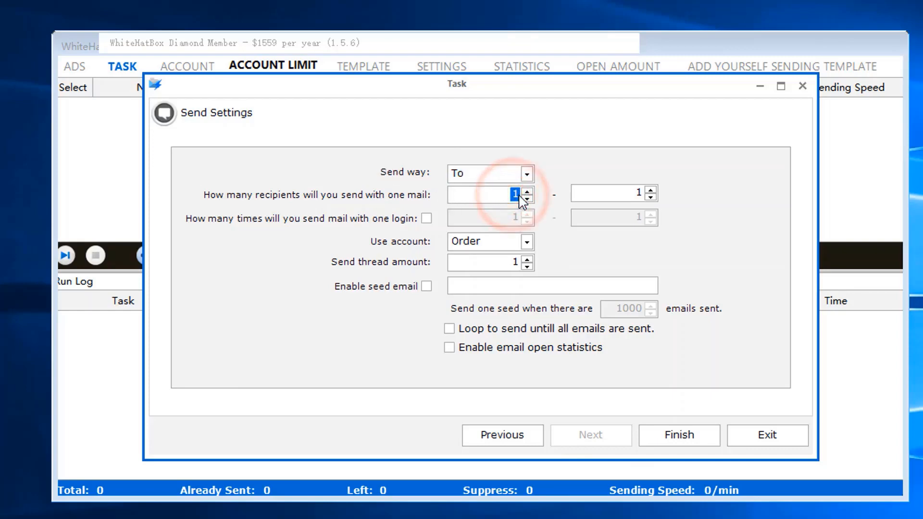
click(527, 189)
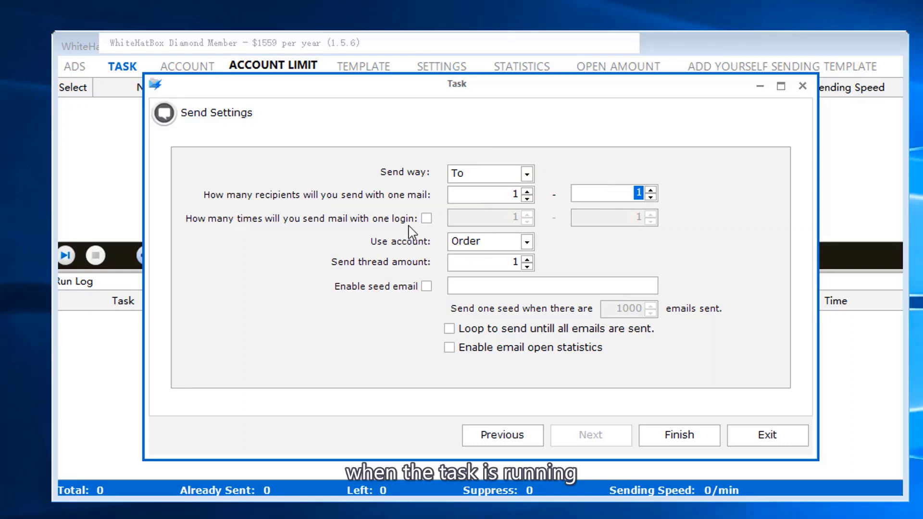
click(425, 218)
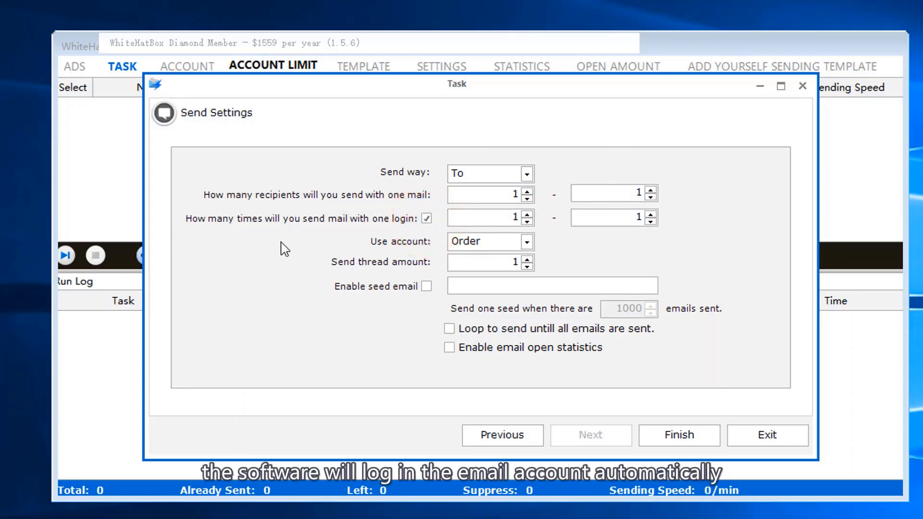
mouse_move(440, 241)
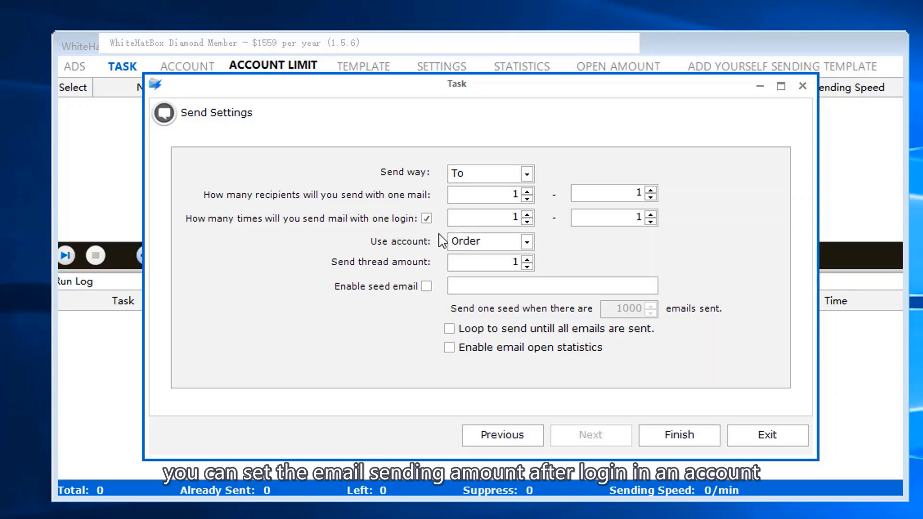
mouse_move(639, 226)
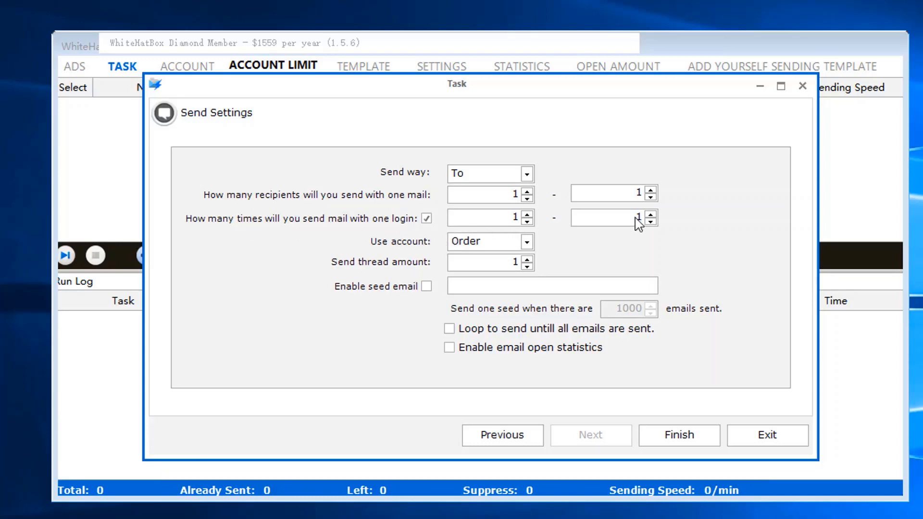
mouse_move(518, 233)
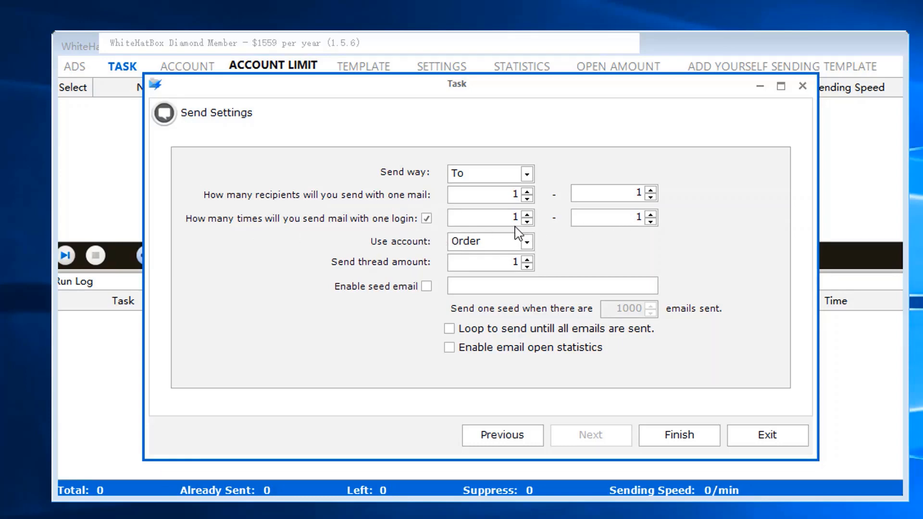
mouse_move(490, 226)
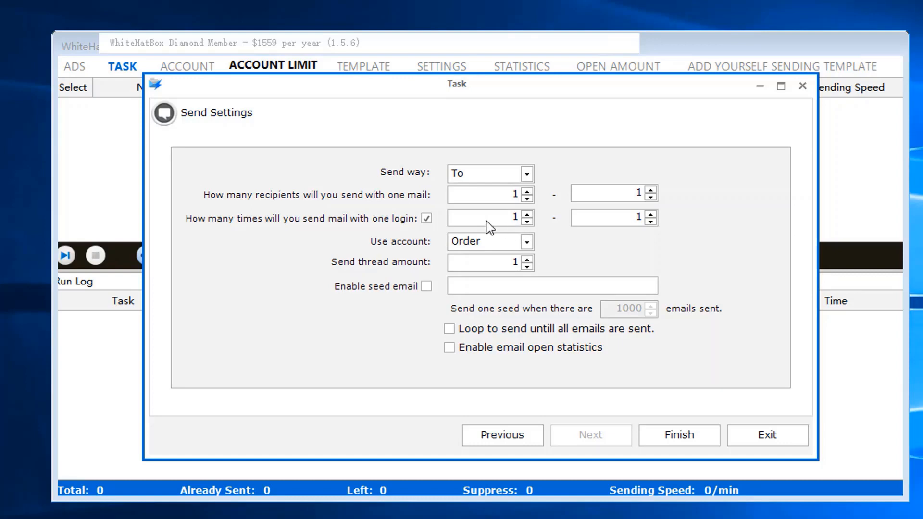
mouse_move(372, 246)
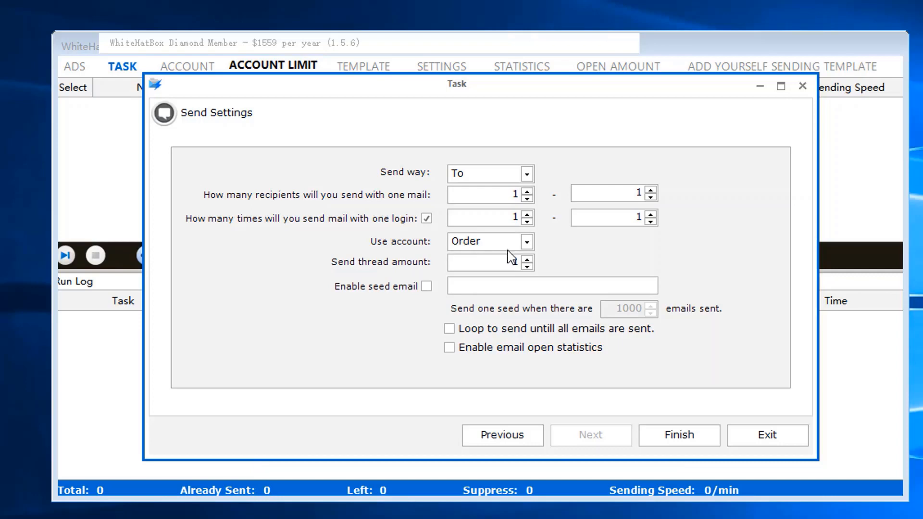
Adjust the send options and enable seed email, selecting its address field
click(527, 259)
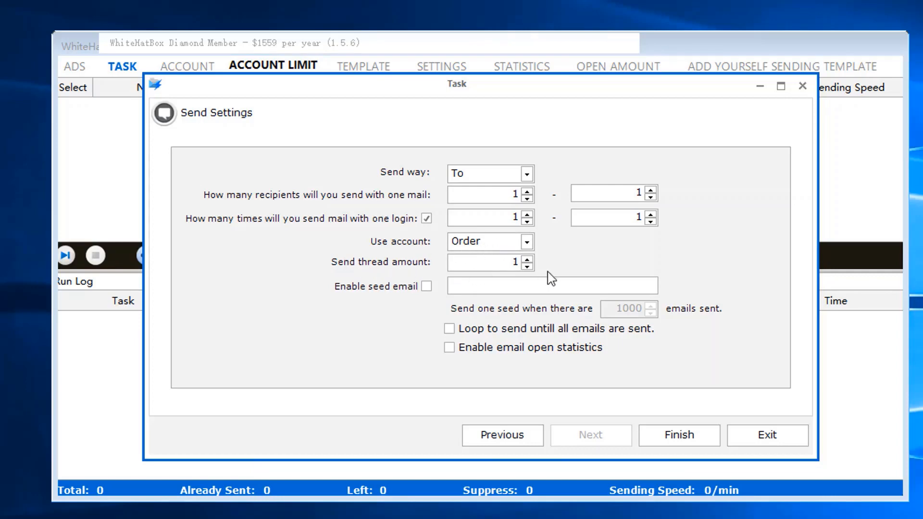
mouse_move(338, 273)
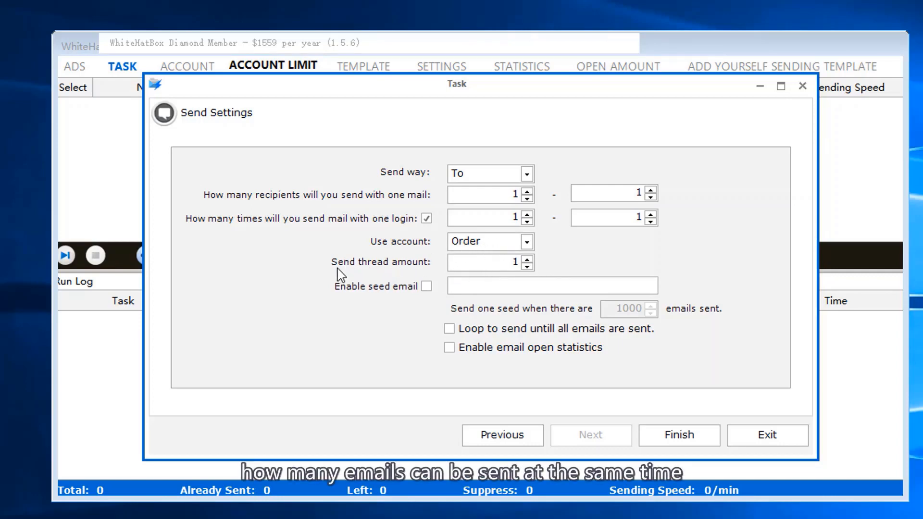
mouse_move(491, 275)
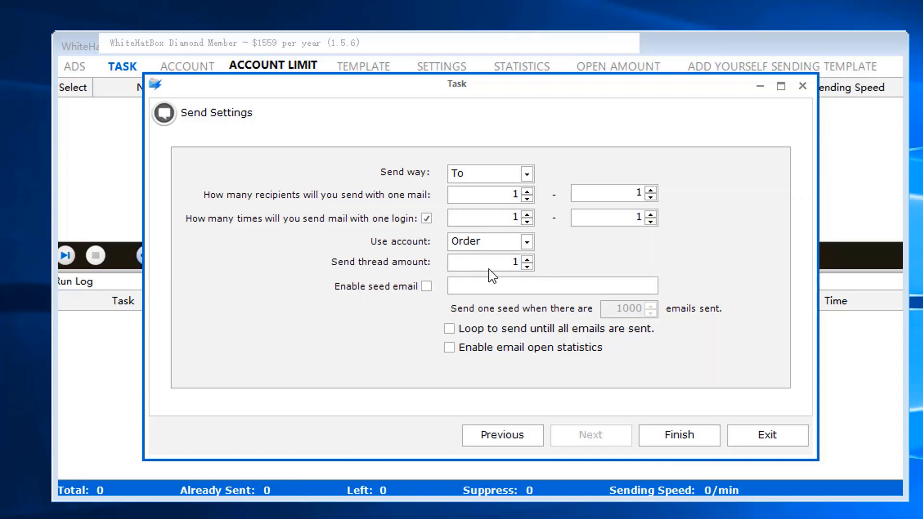
click(425, 287)
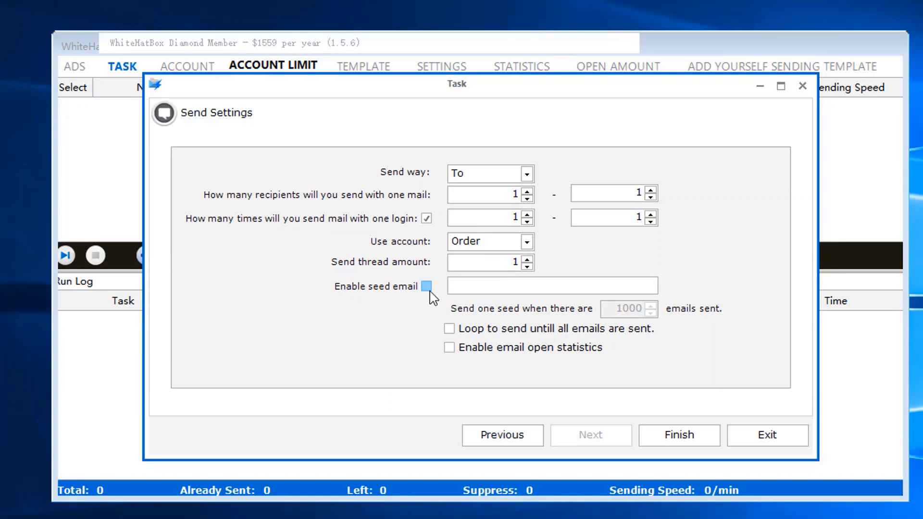
click(426, 287)
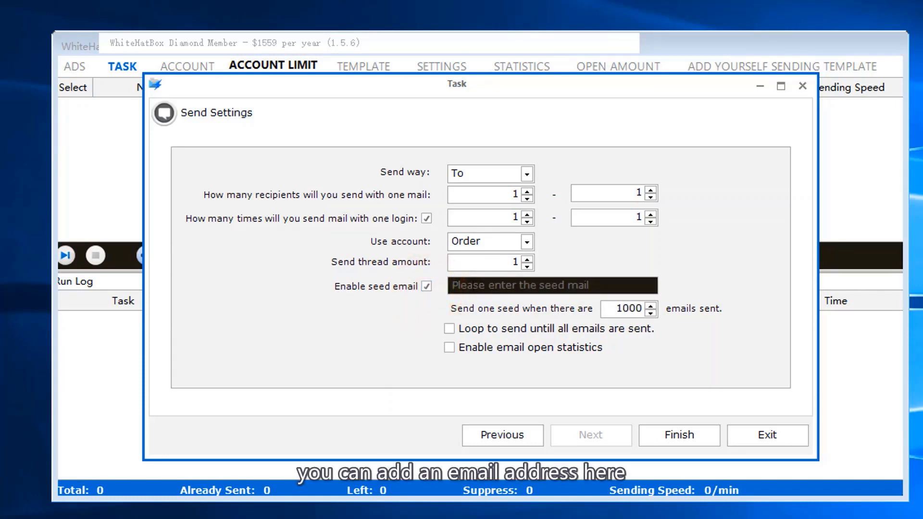
click(552, 285)
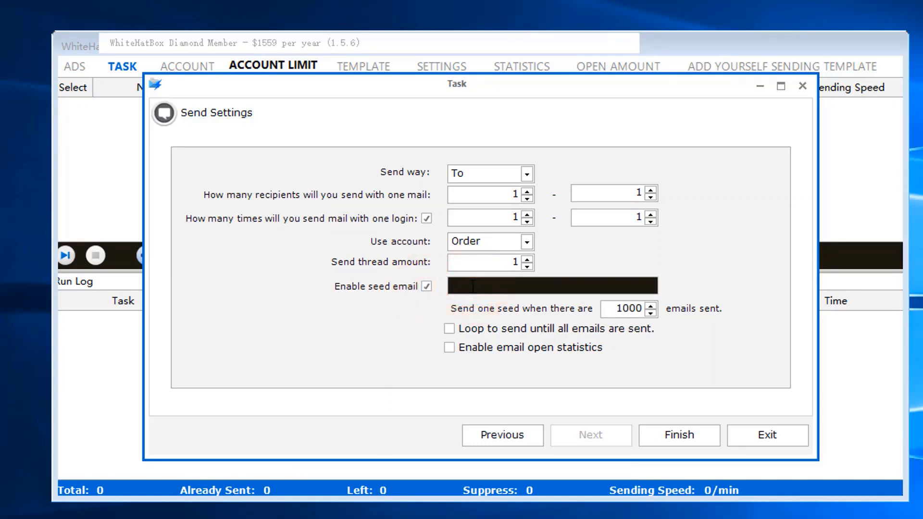
Set the seed interval to 100, enable email open statistics, and turn seed email off
click(449, 328)
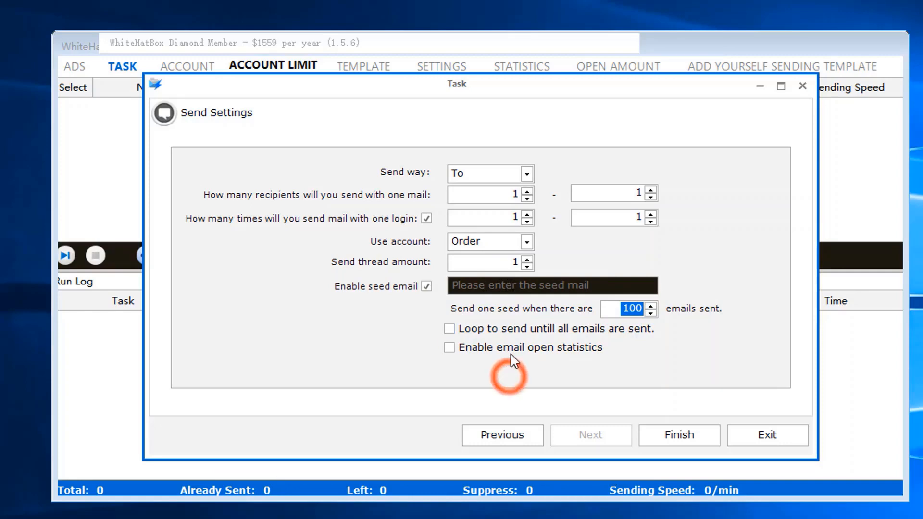
mouse_move(664, 334)
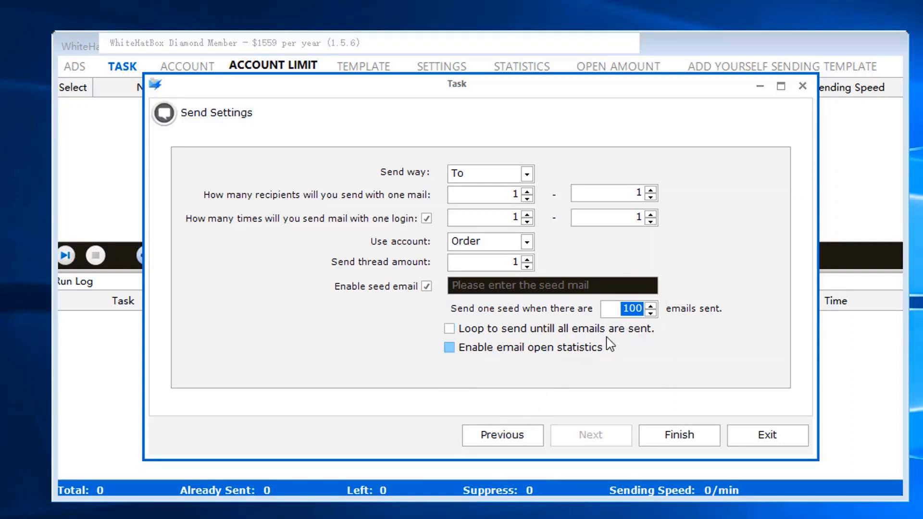
mouse_move(524, 363)
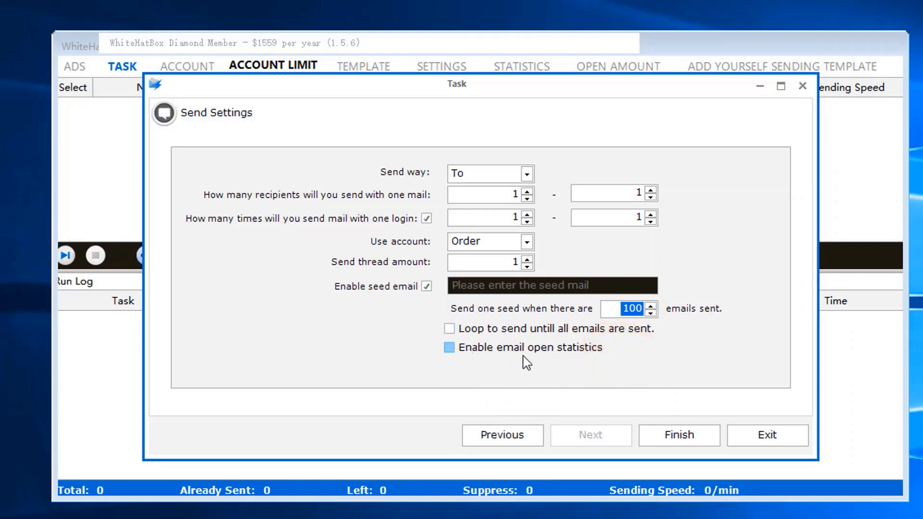
mouse_move(483, 354)
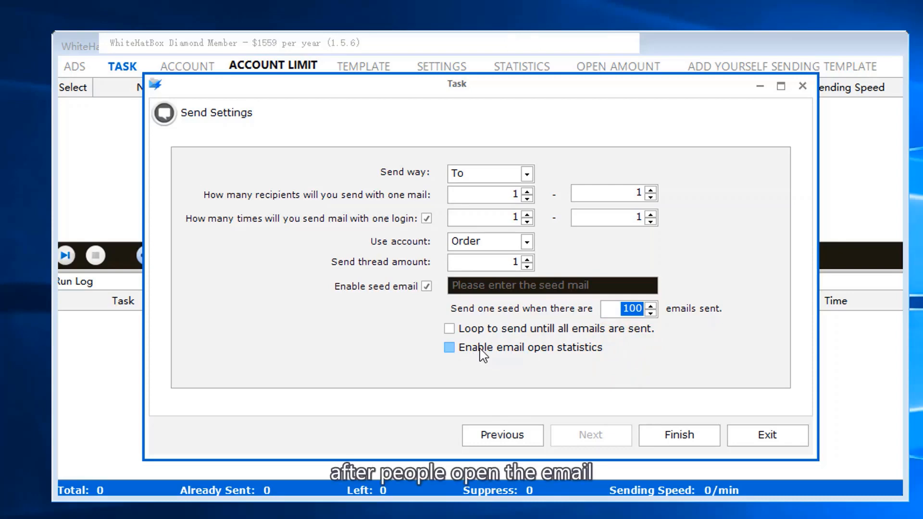
click(449, 347)
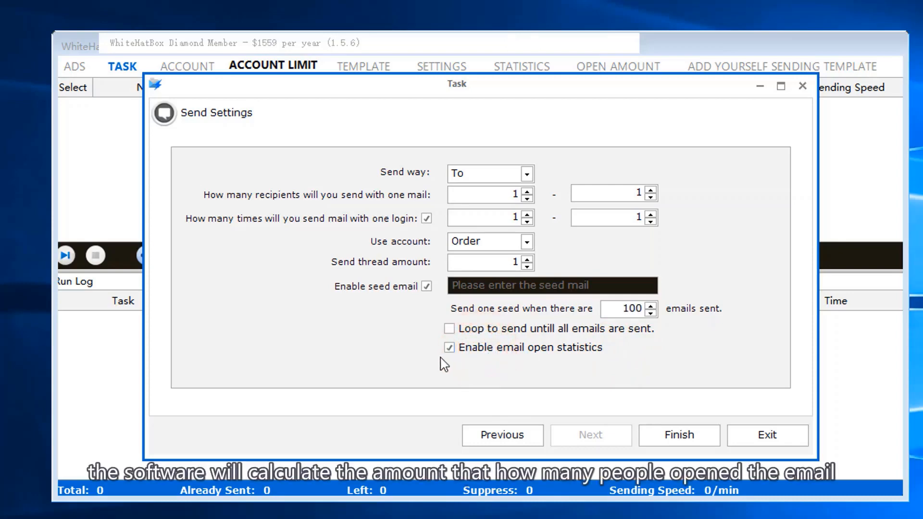
mouse_move(582, 361)
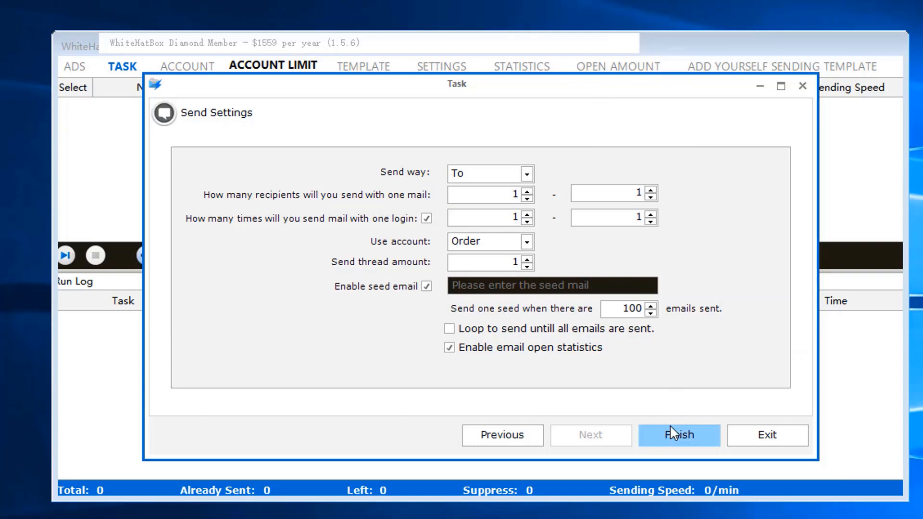
click(426, 286)
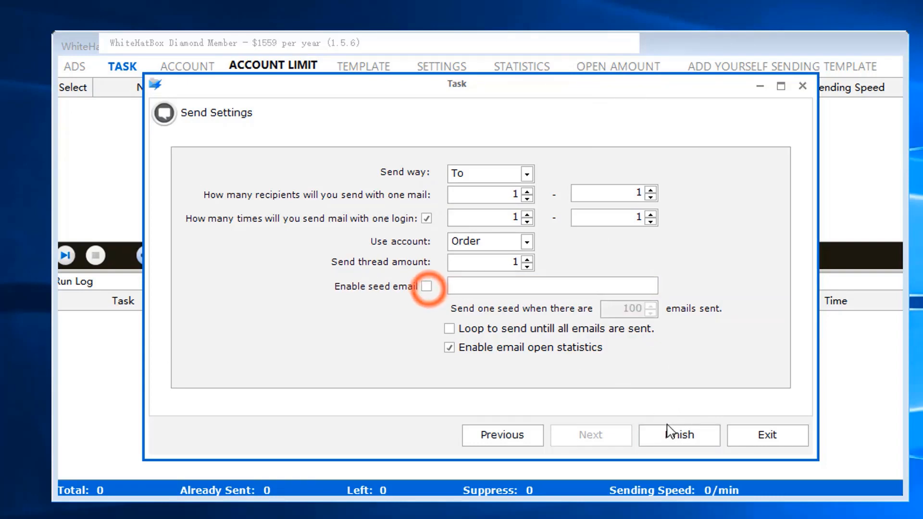
Save the task, check 'send whitehatbox email', and start it running
click(678, 434)
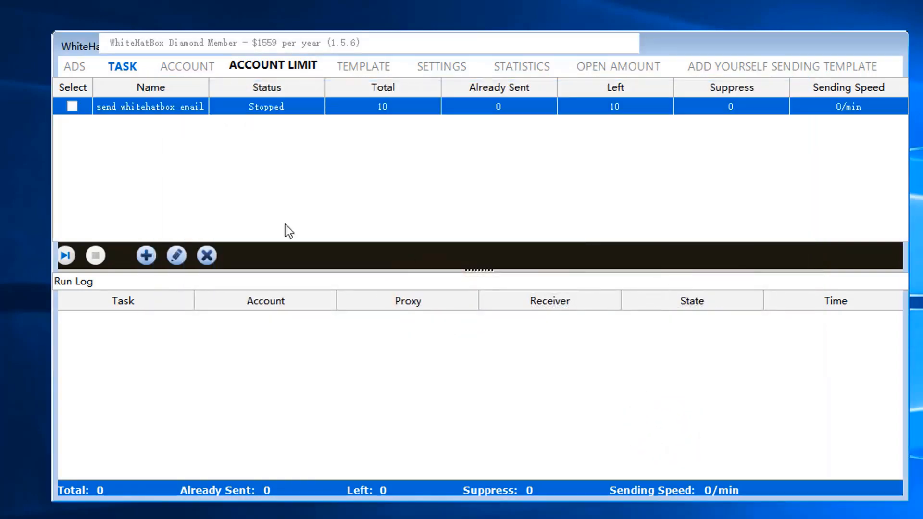
click(71, 106)
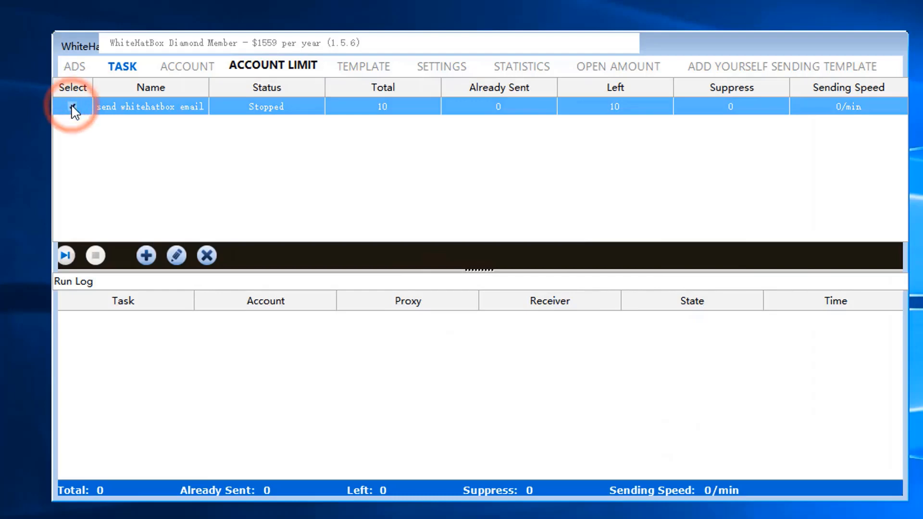
click(71, 107)
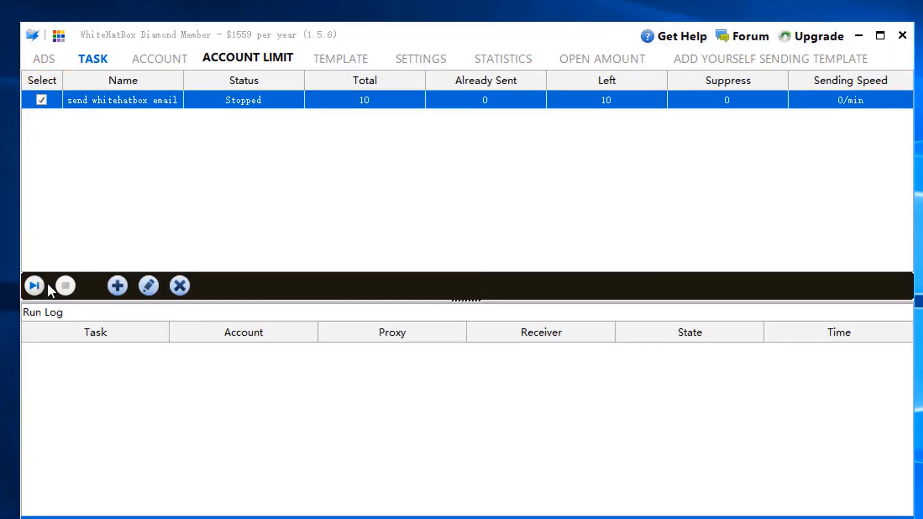
click(34, 286)
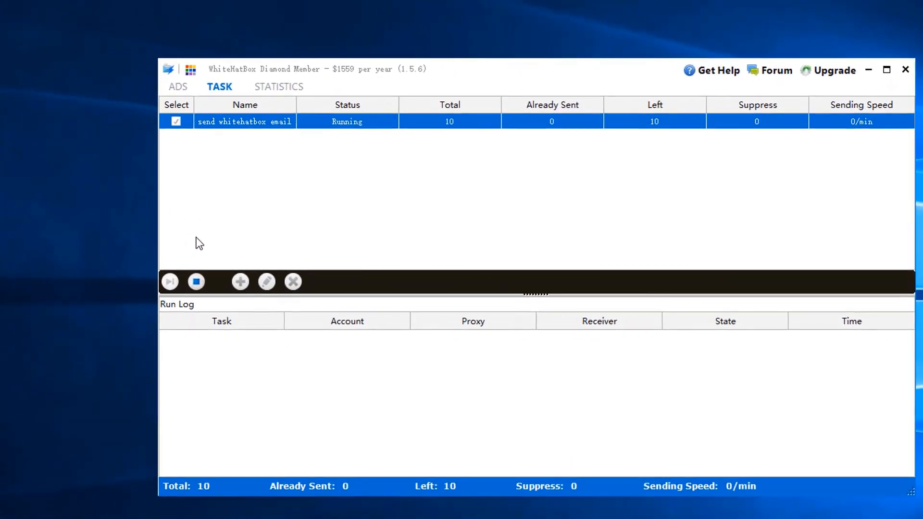
click(169, 281)
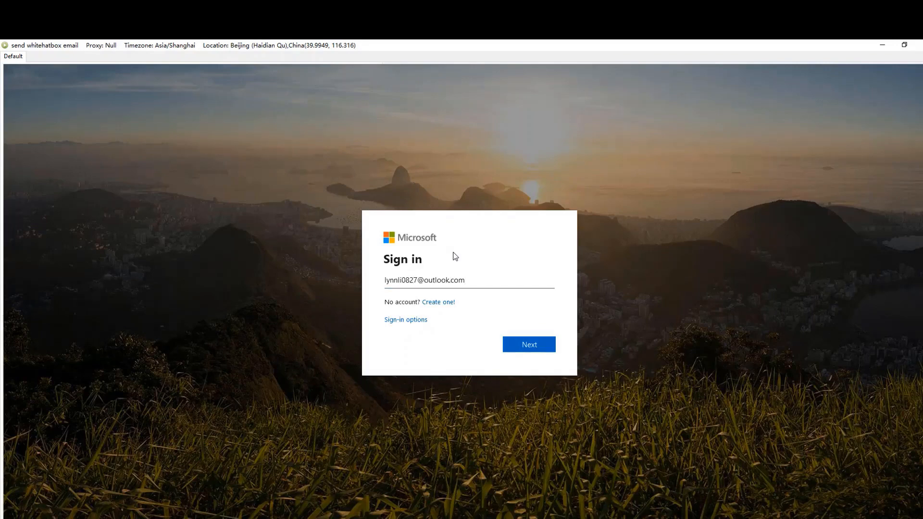
click(527, 344)
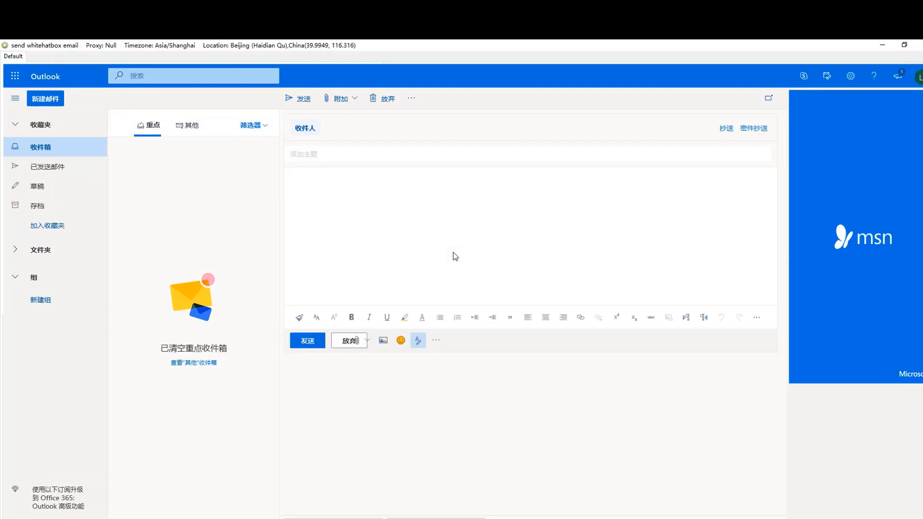
text(wa)
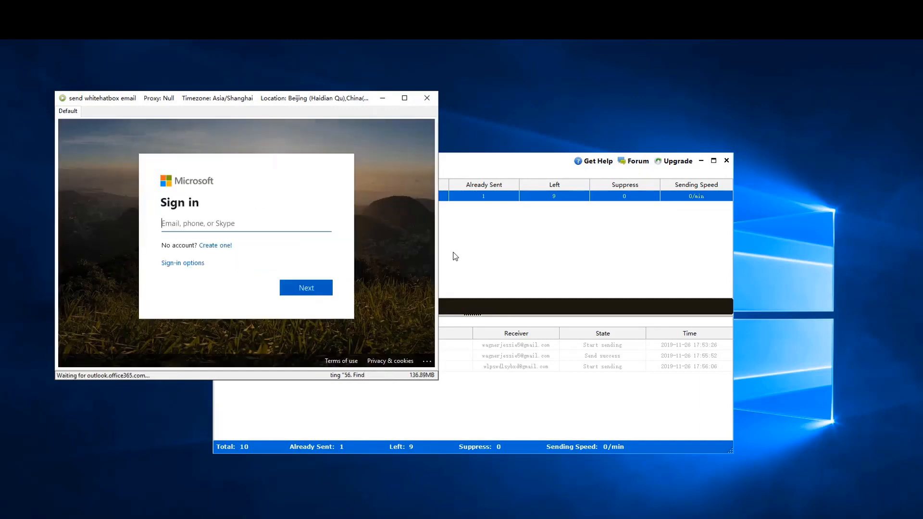
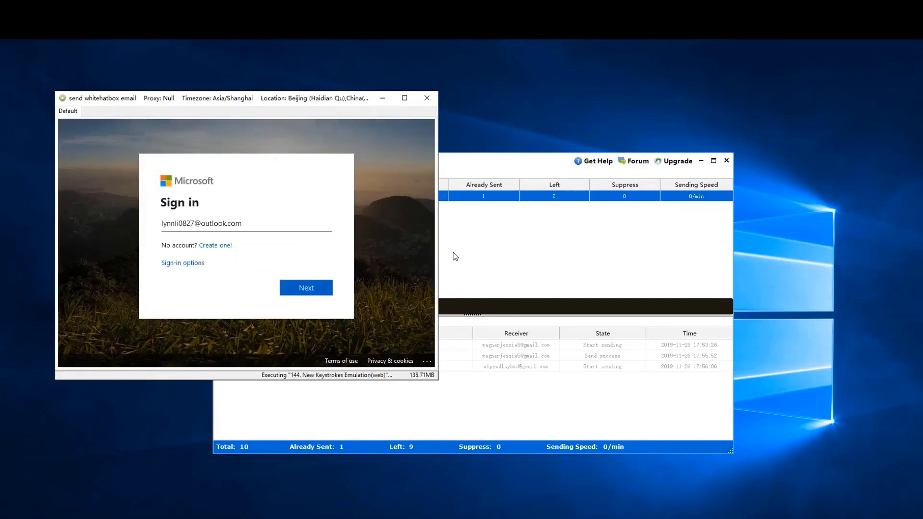
click(305, 287)
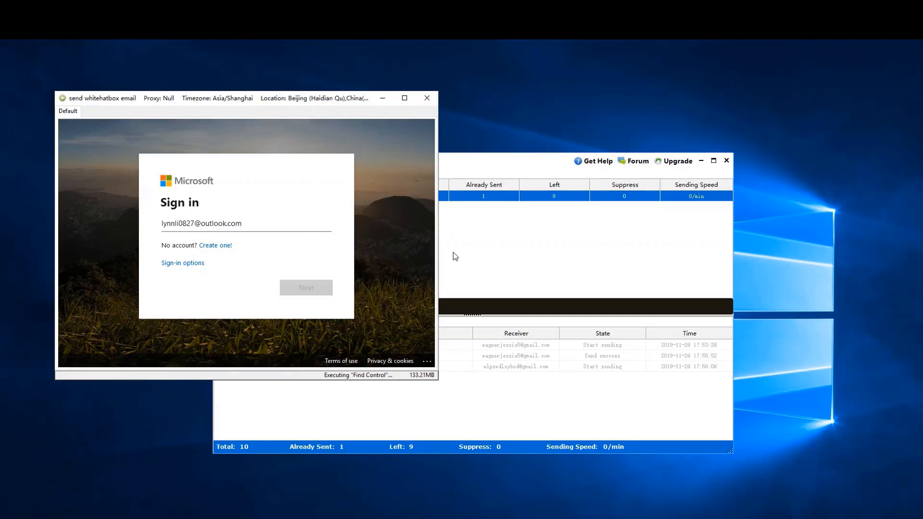
click(306, 288)
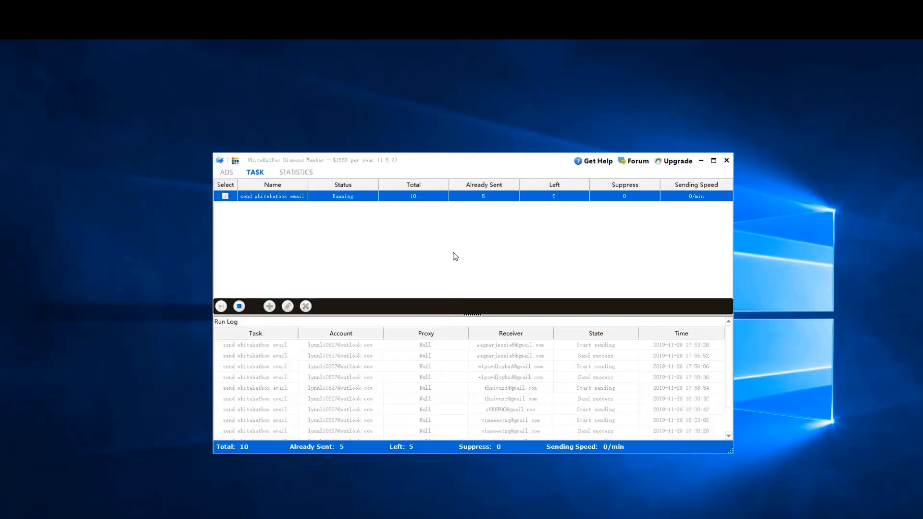
Stop the running task at 5 of 10 emails sent
click(712, 160)
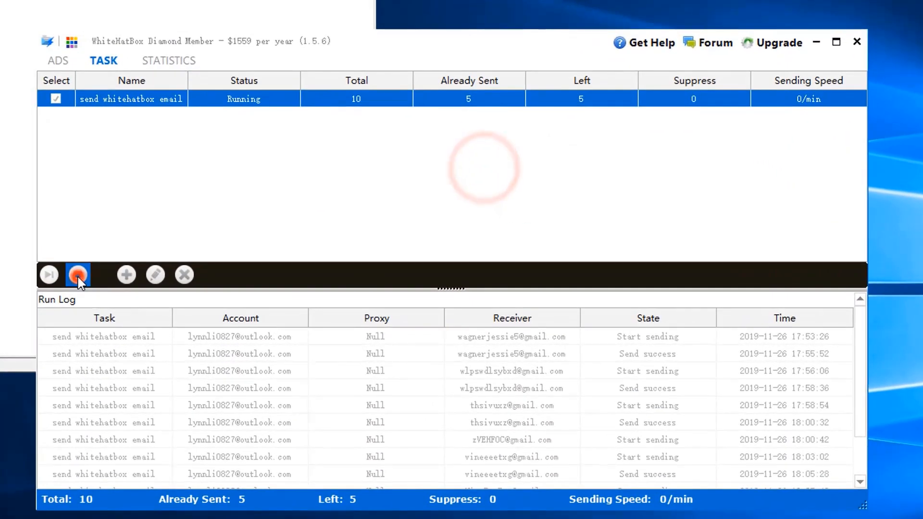
click(77, 275)
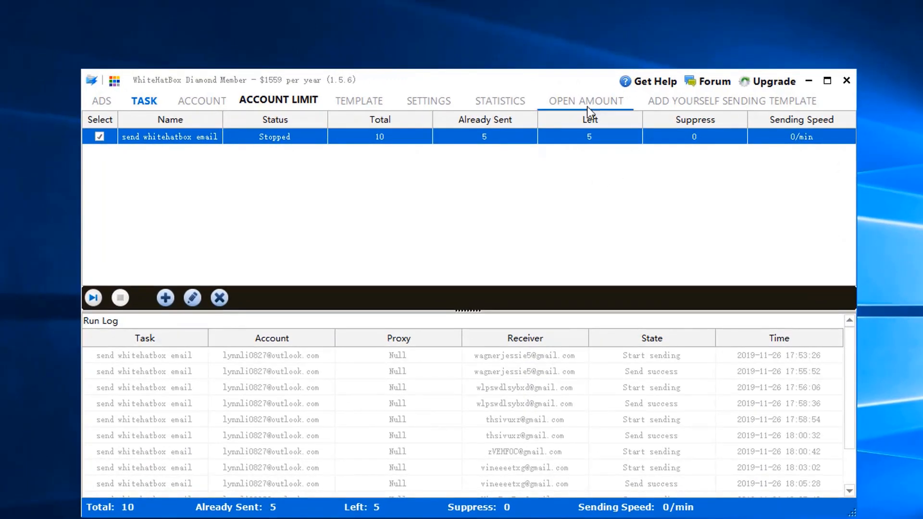
Refresh statistics to list the five sent emails, then view open amount: 5 sent, 0 opens
click(500, 101)
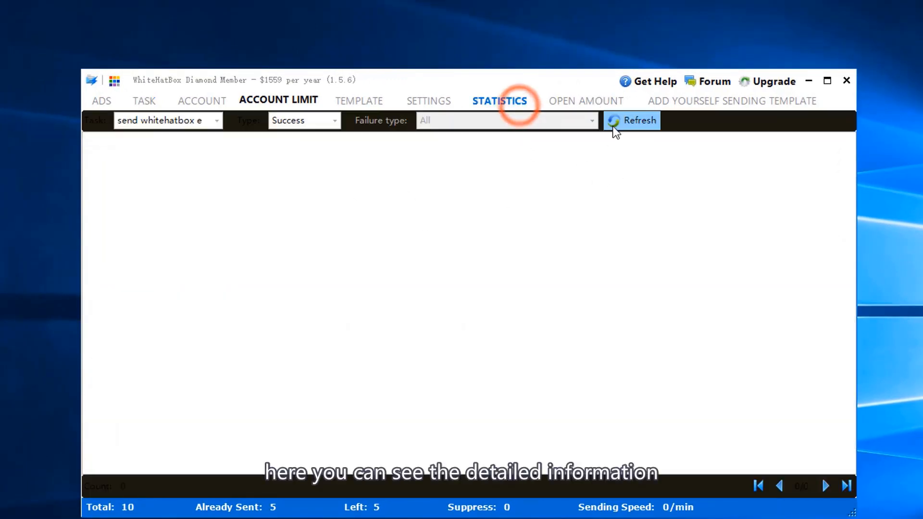
click(631, 121)
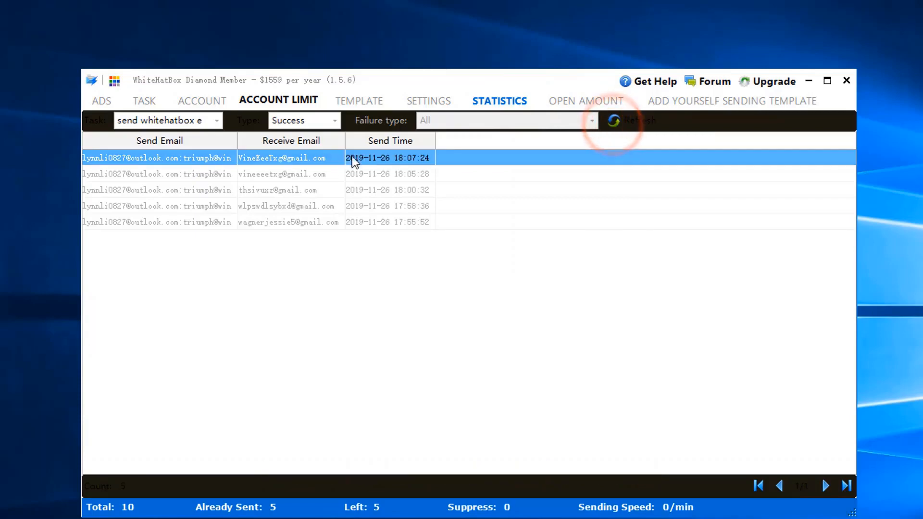
mouse_move(587, 112)
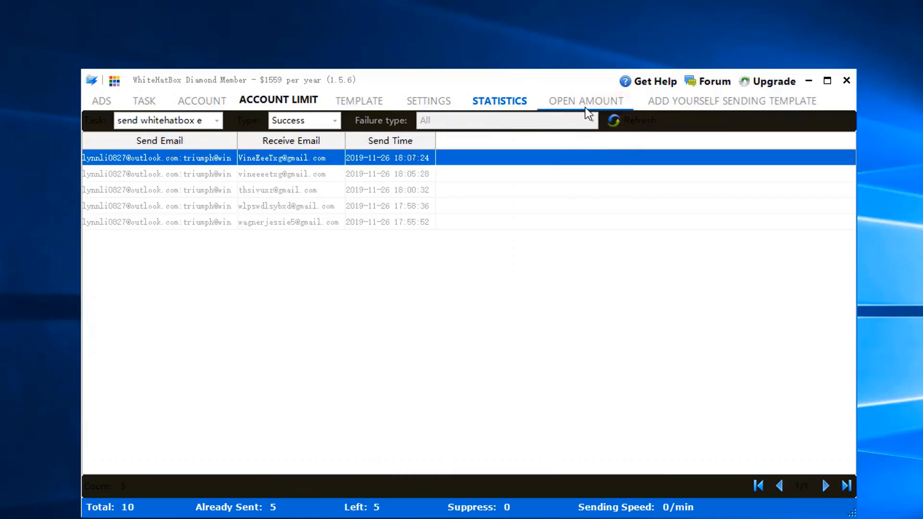
click(585, 101)
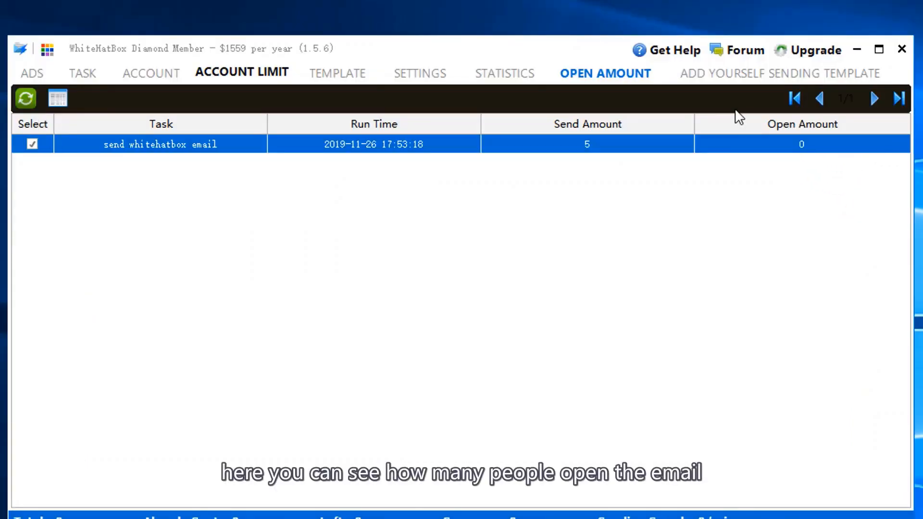
mouse_move(742, 142)
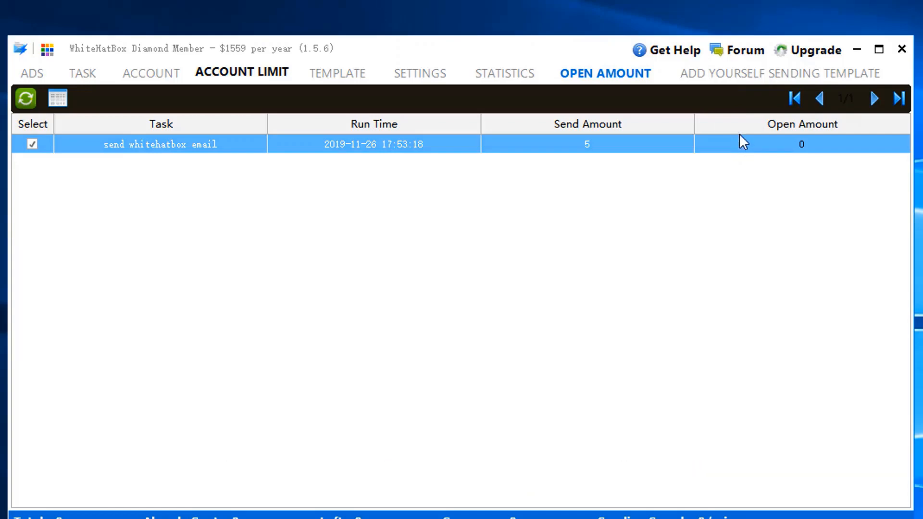
mouse_move(815, 115)
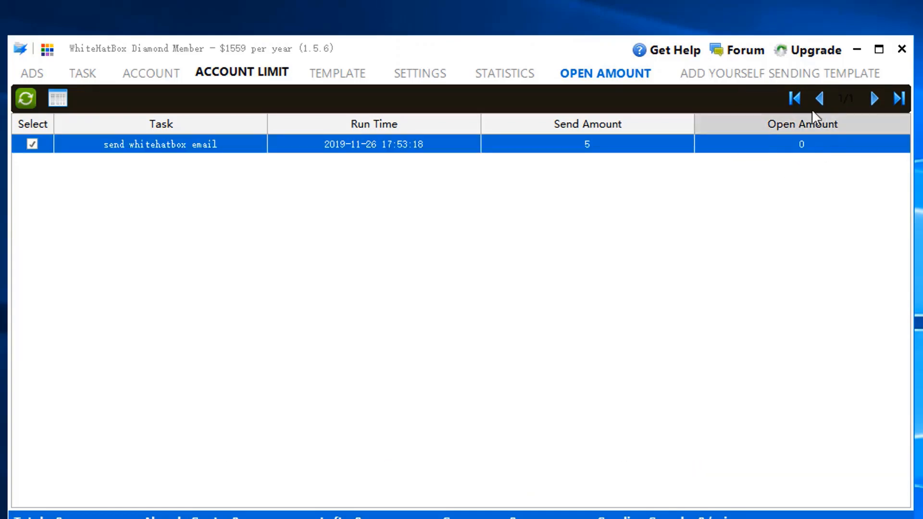
mouse_move(706, 87)
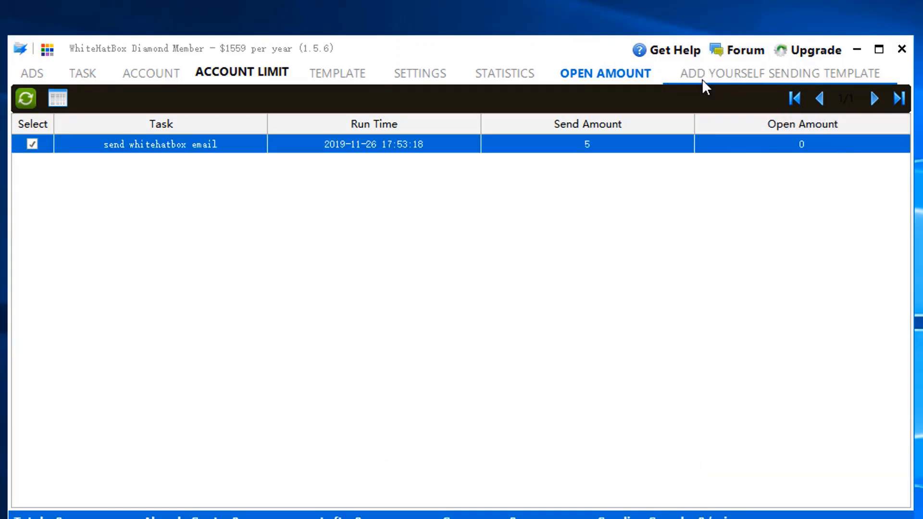
Open the custom sending template page listing Outlook, Yahoo, Gmail and Mail templates
click(779, 73)
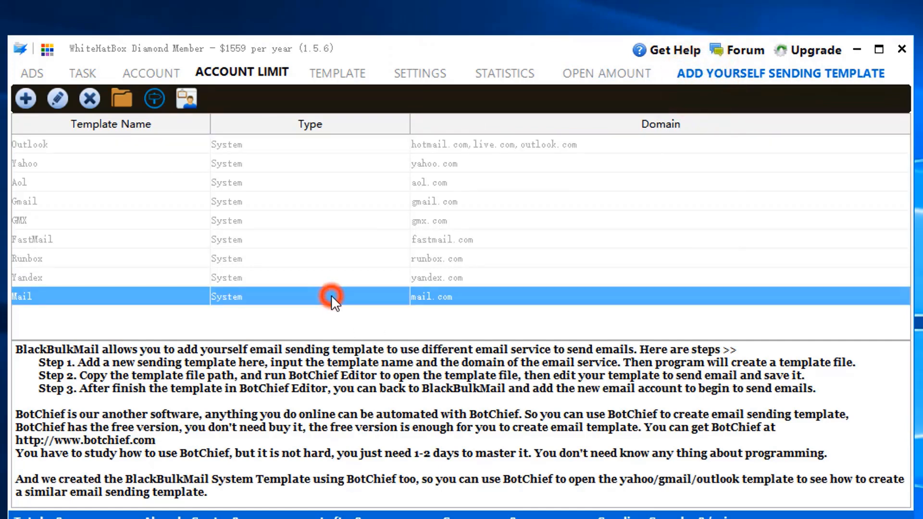
mouse_move(53, 284)
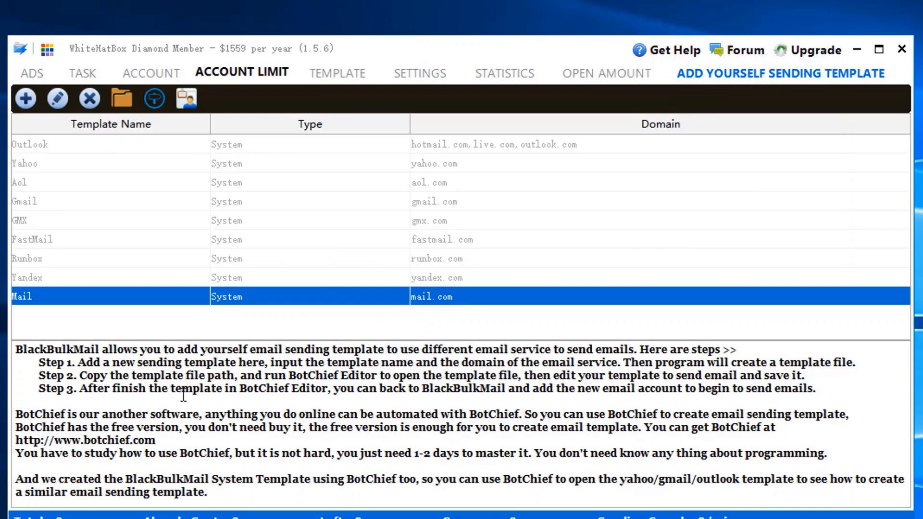
mouse_move(266, 487)
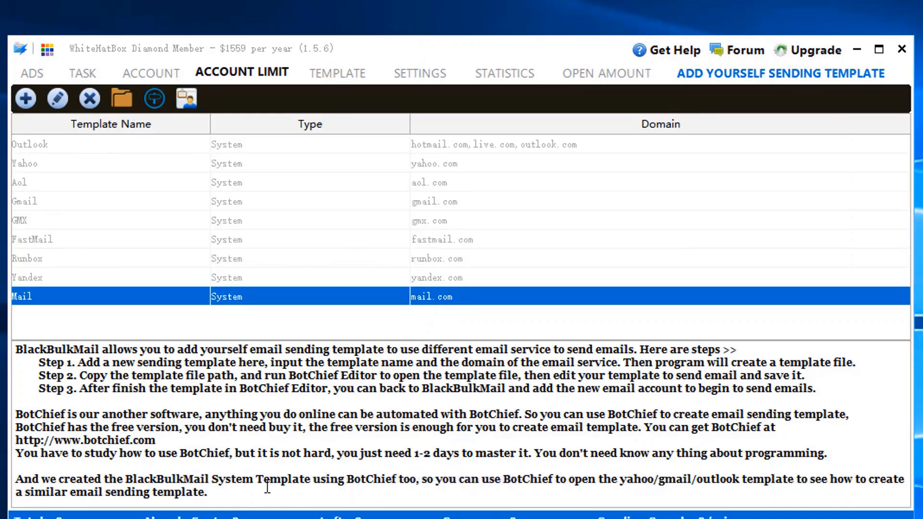
View the proxy list, the two-address suppress list, then the Other settings page
click(441, 65)
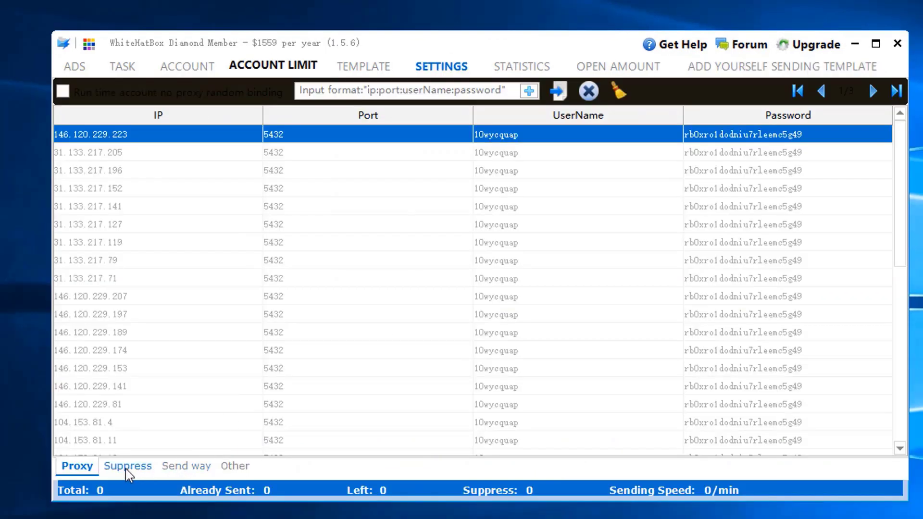
click(126, 466)
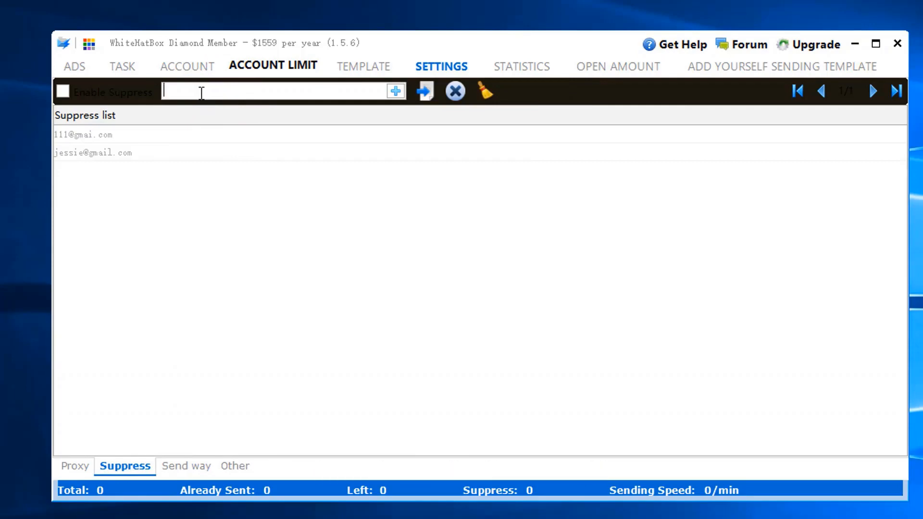
mouse_move(277, 499)
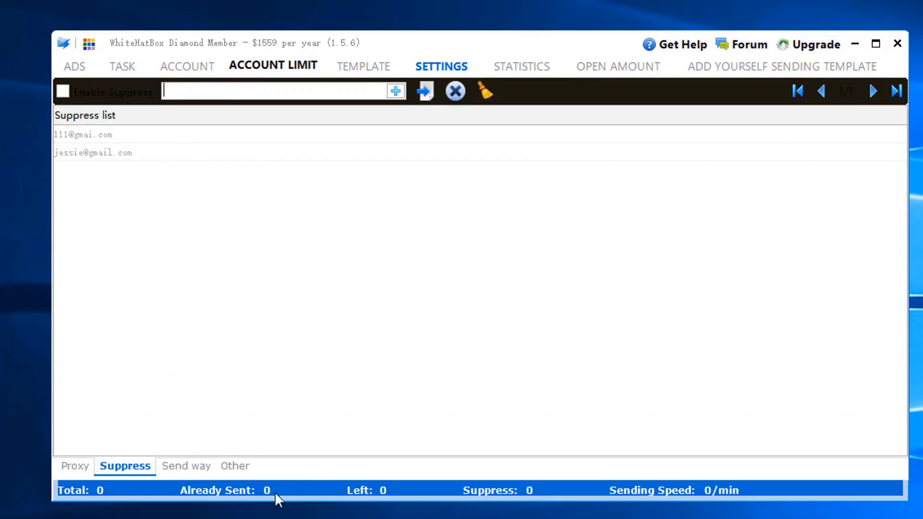
click(232, 466)
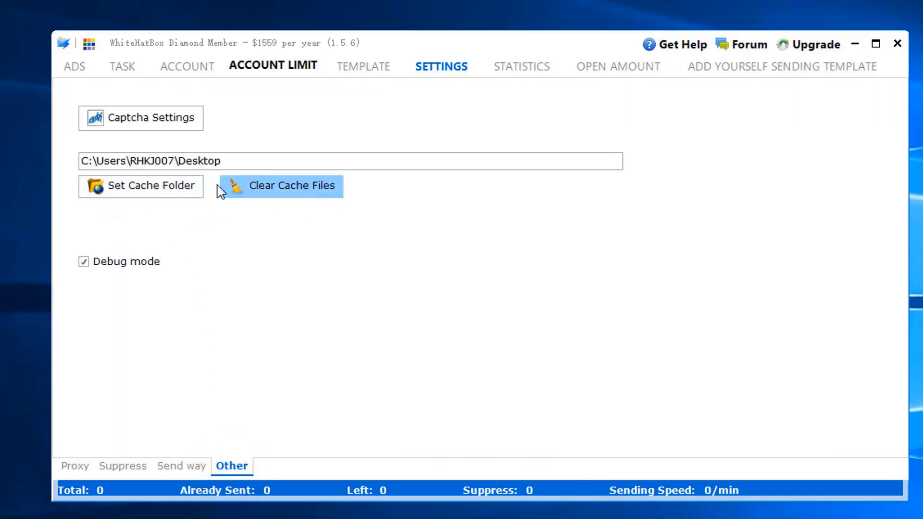
mouse_move(253, 238)
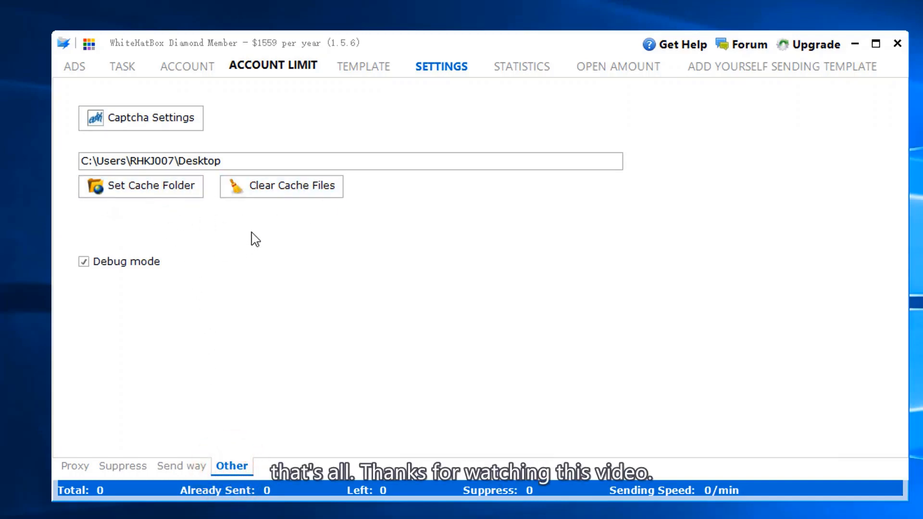